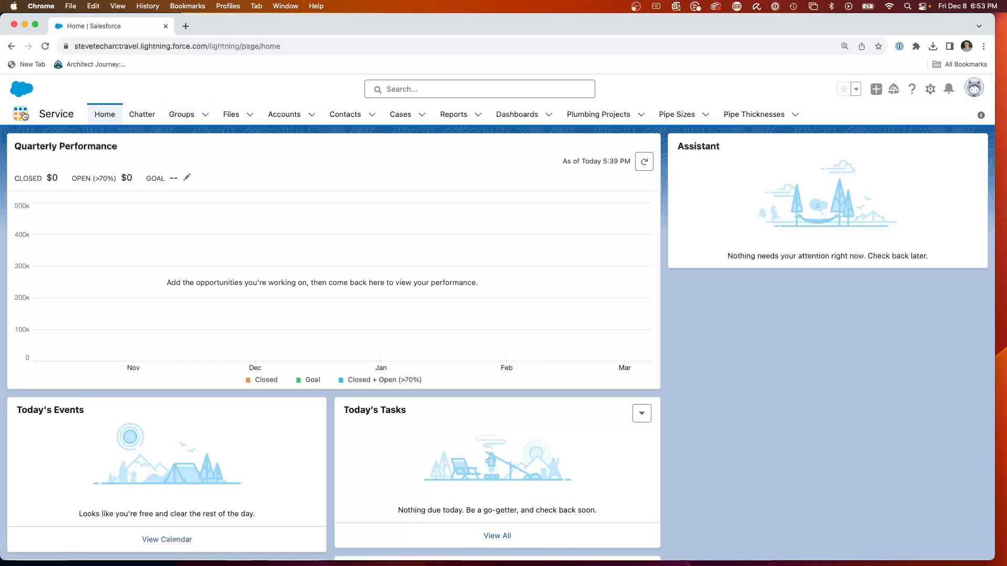
# Step: Find OA Airports in the App Launcher by searching 'air' and open it
pyautogui.click(21, 114)
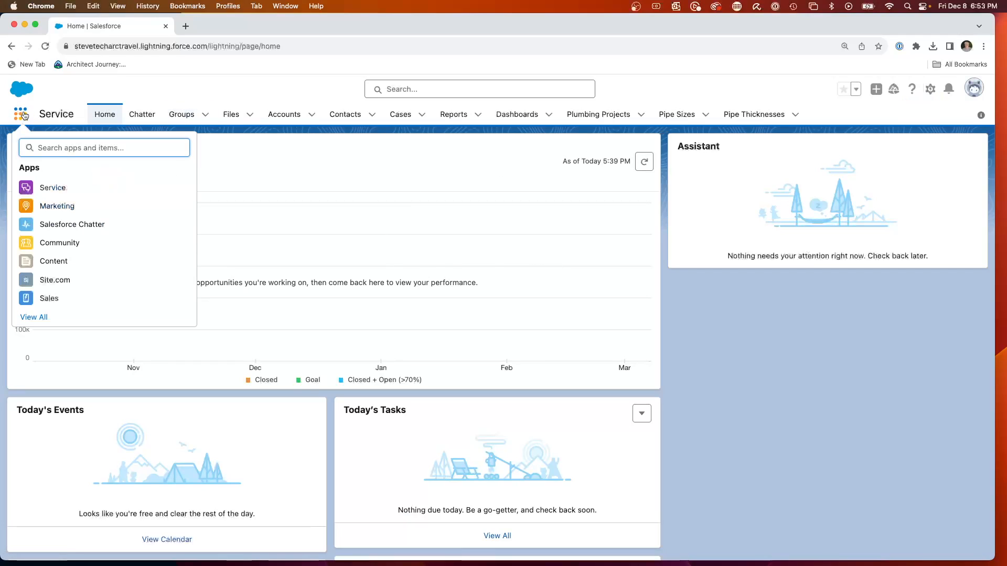
pyautogui.write('air')
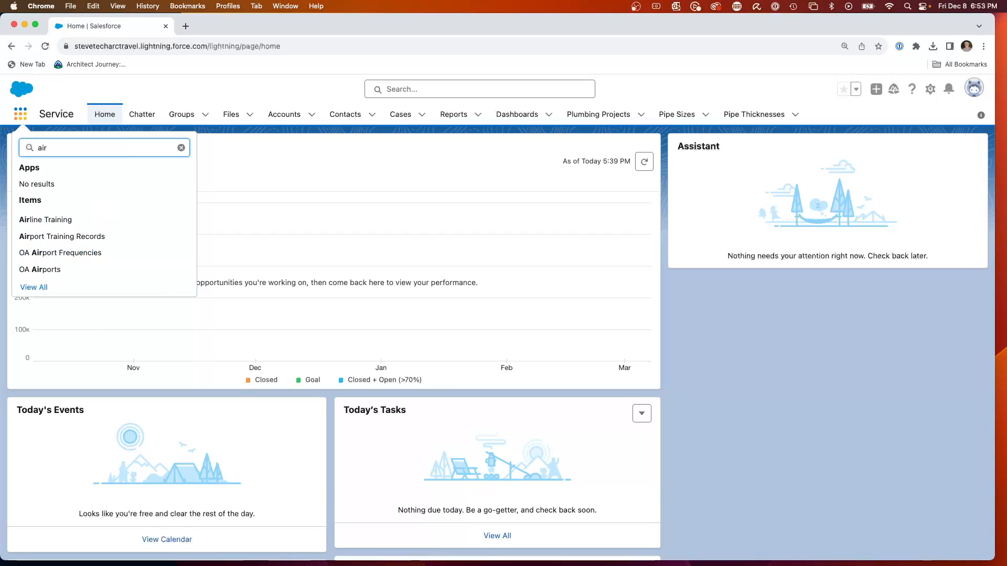
pyautogui.click(40, 269)
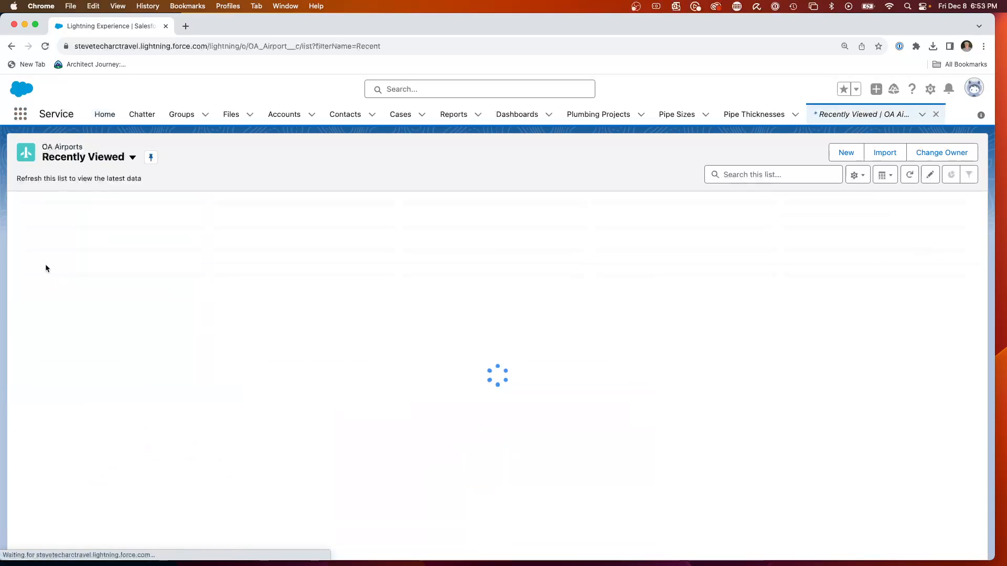
# Step: Switch the OA Airports list view from Recently Viewed to All and scroll the records
pyautogui.click(133, 157)
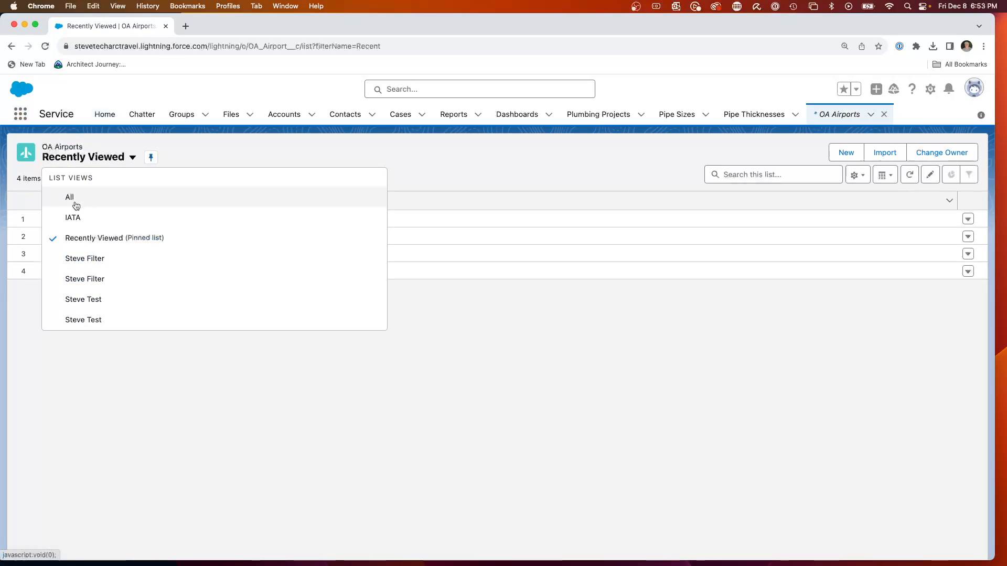
pyautogui.click(69, 197)
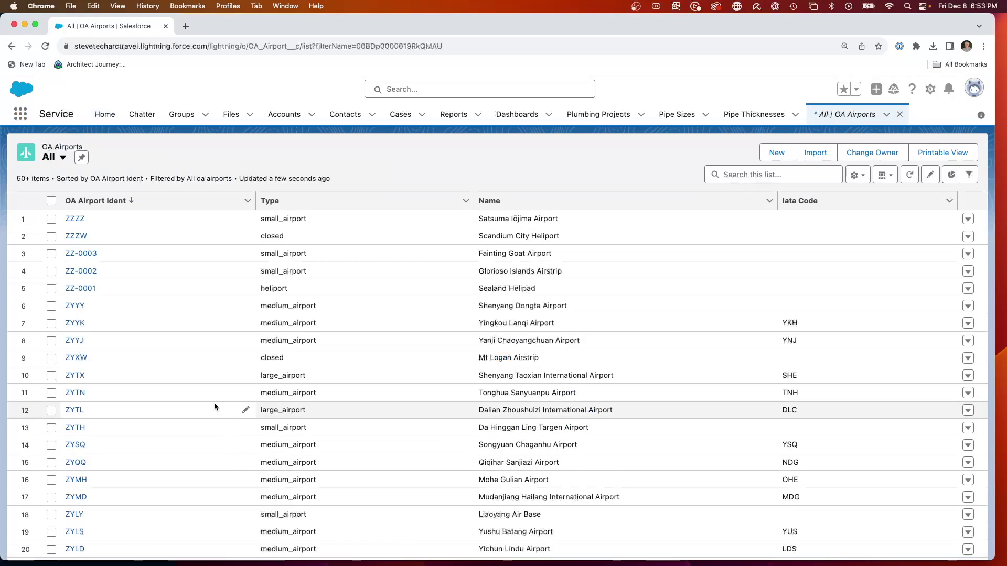
pyautogui.moveTo(366, 288)
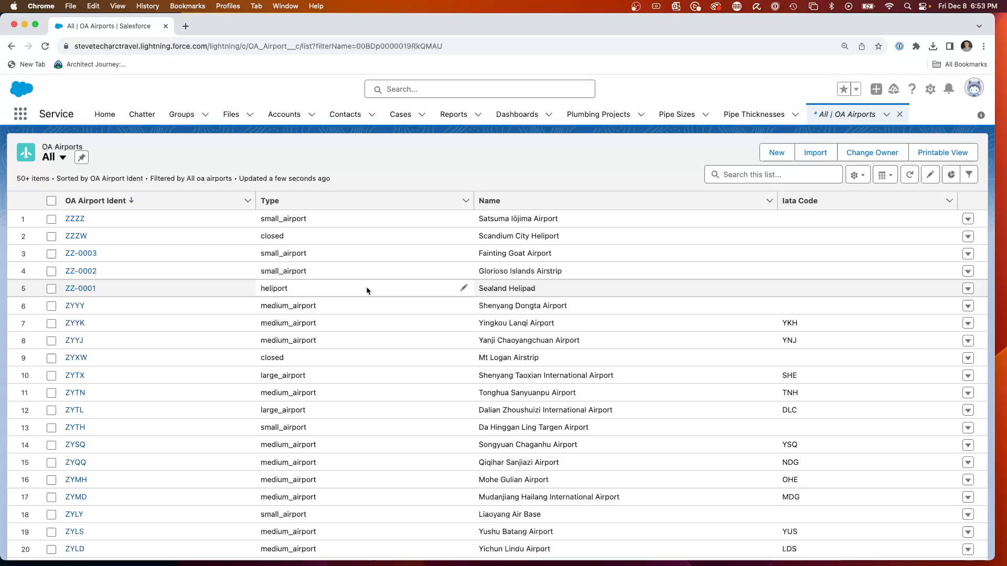
pyautogui.click(270, 201)
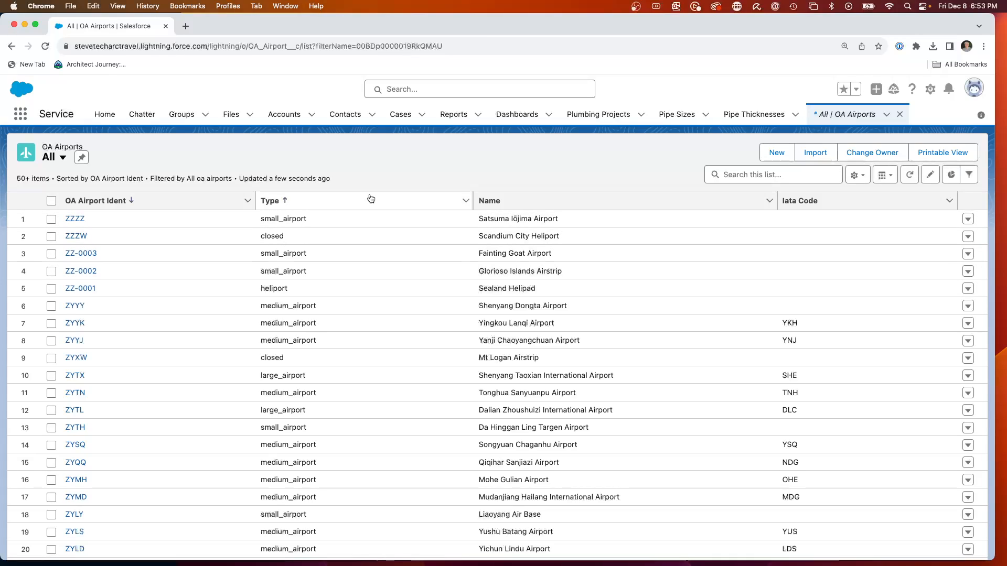
pyautogui.moveTo(215, 223)
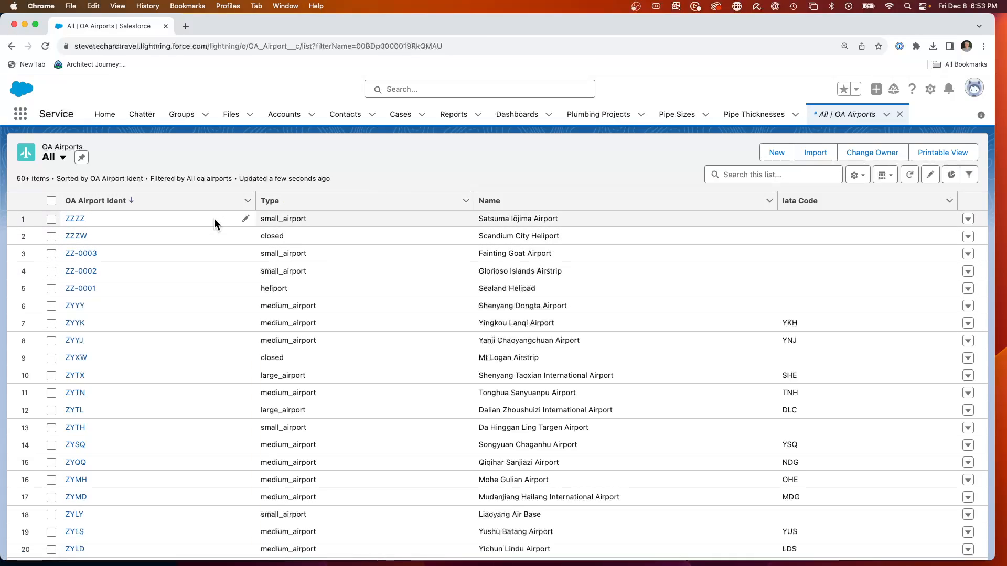
pyautogui.scroll(-3)
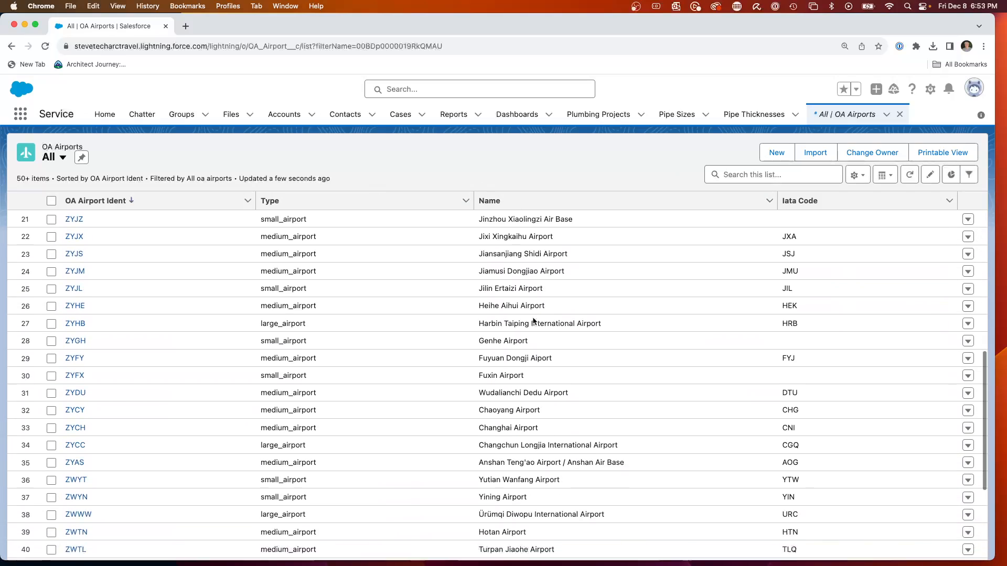
pyautogui.scroll(-3)
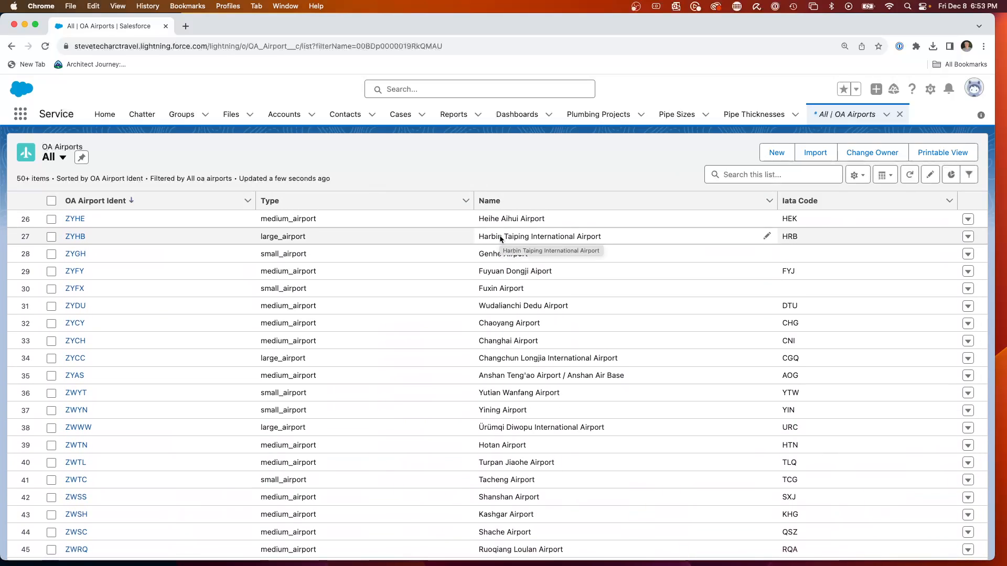
pyautogui.moveTo(442, 122)
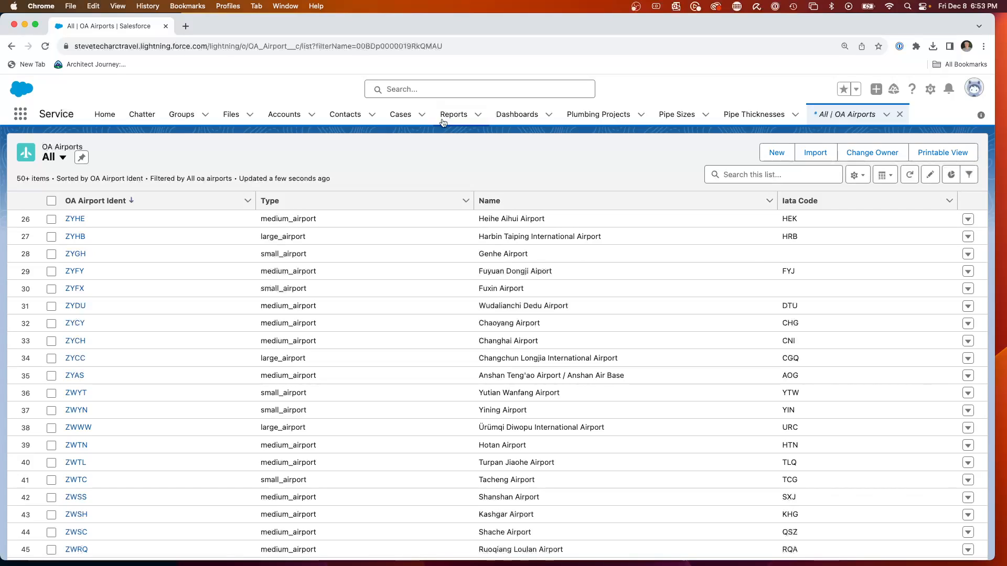
pyautogui.moveTo(930, 93)
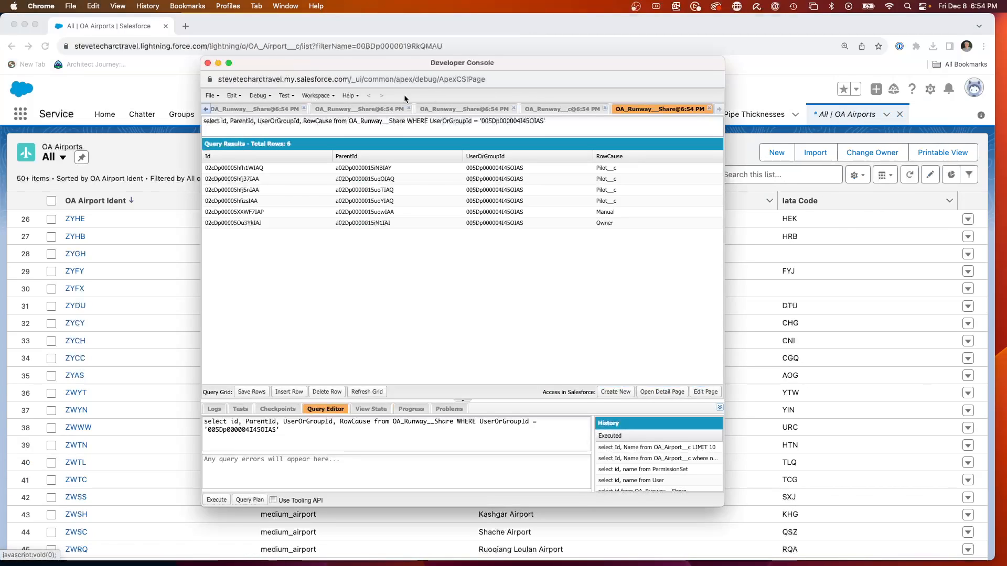
# Step: Set Enable Query Plan to true in Help > Preferences and save
pyautogui.click(348, 95)
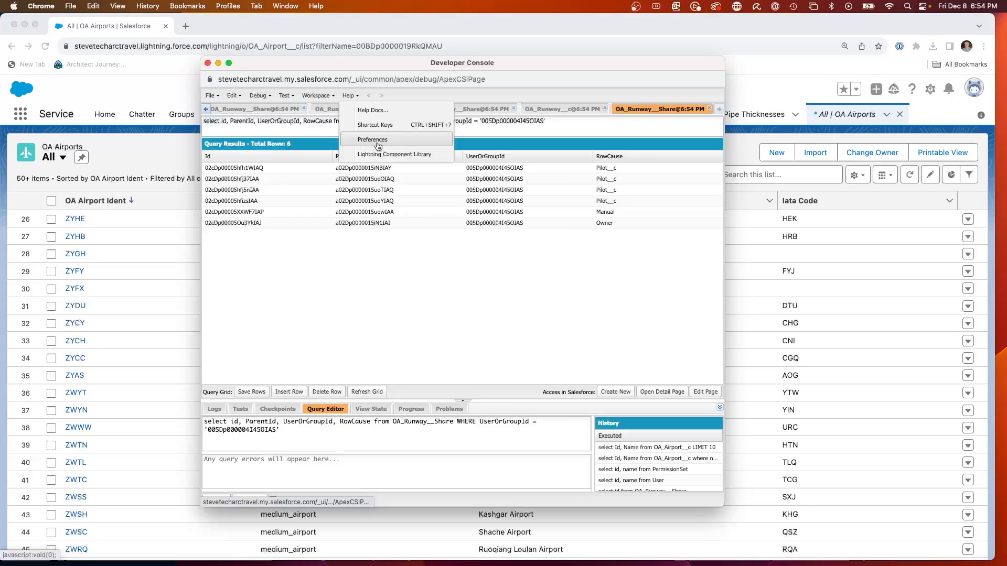
pyautogui.click(372, 140)
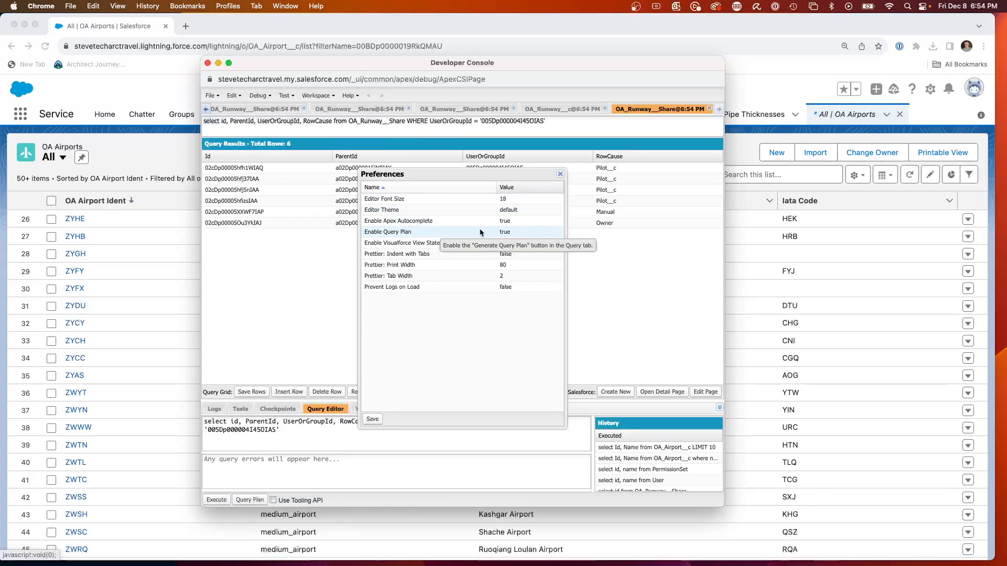
pyautogui.click(529, 231)
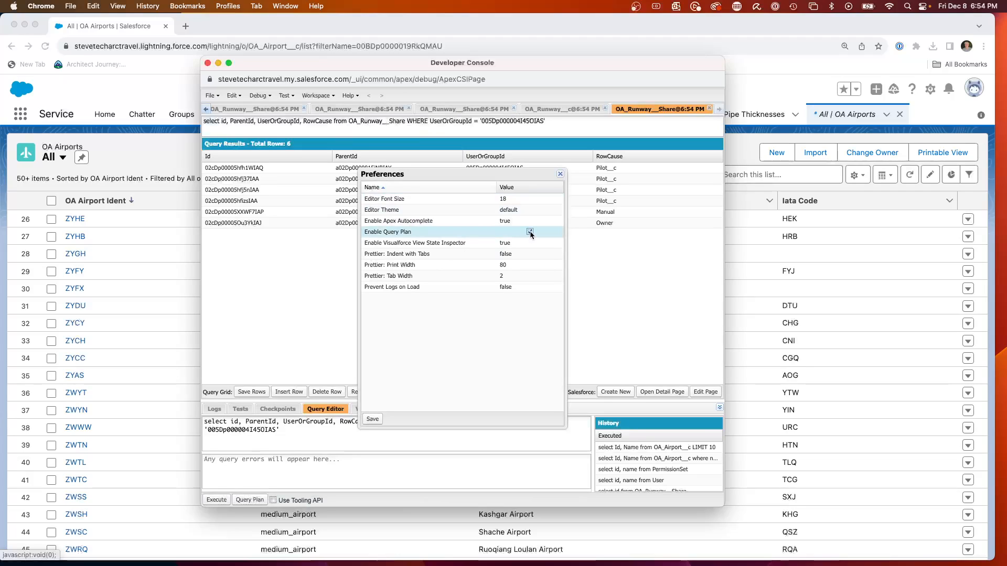
pyautogui.click(530, 231)
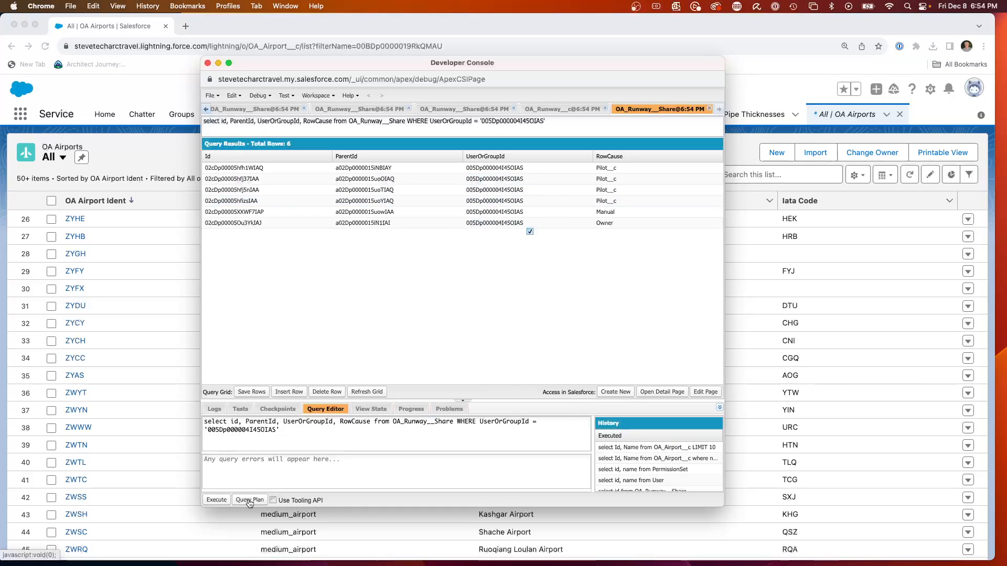
pyautogui.moveTo(298, 266)
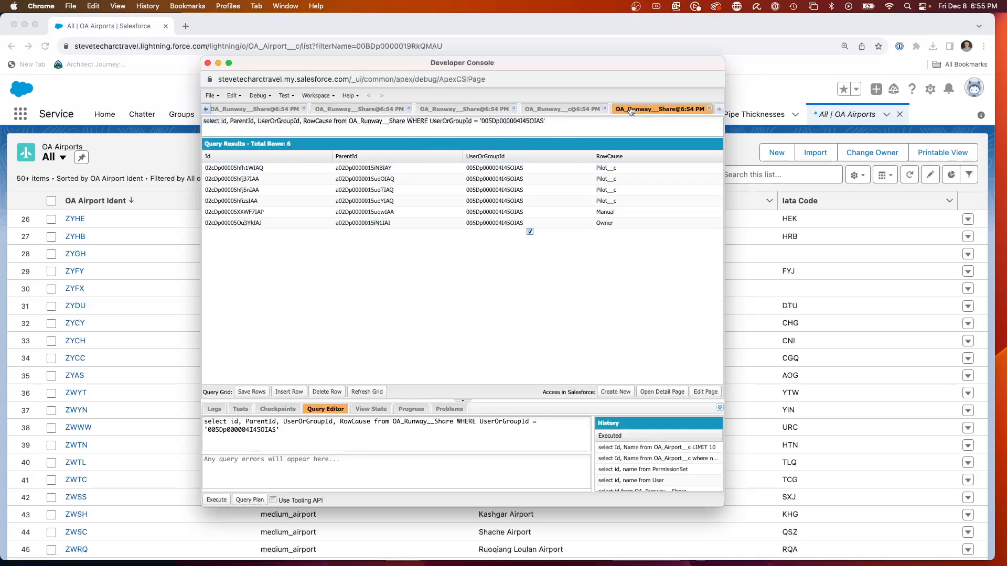
# Step: Run 'select id, name from OA_Airport__c' after closing old result tabs, returning 74,968 rows
pyautogui.click(664, 108)
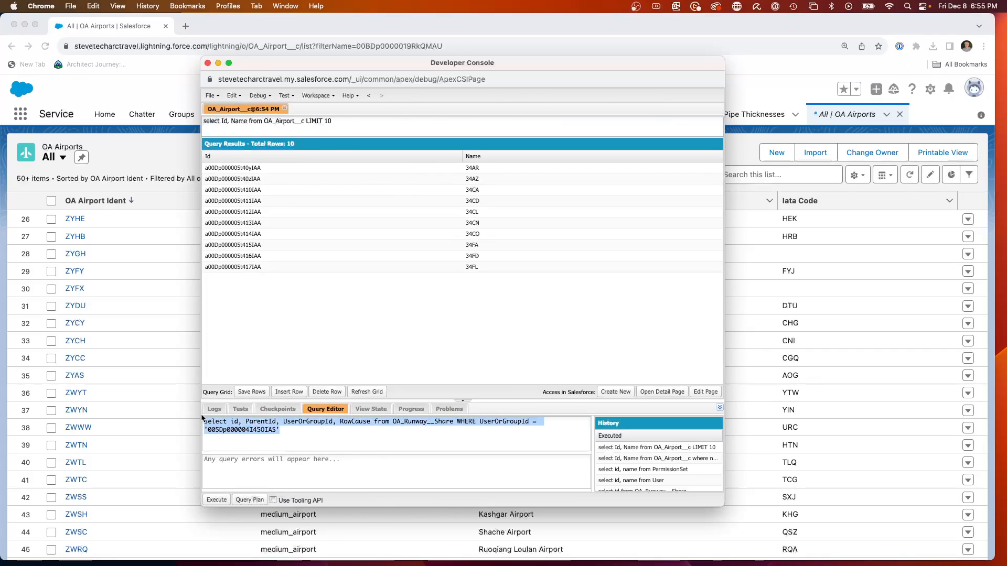
pyautogui.write('select')
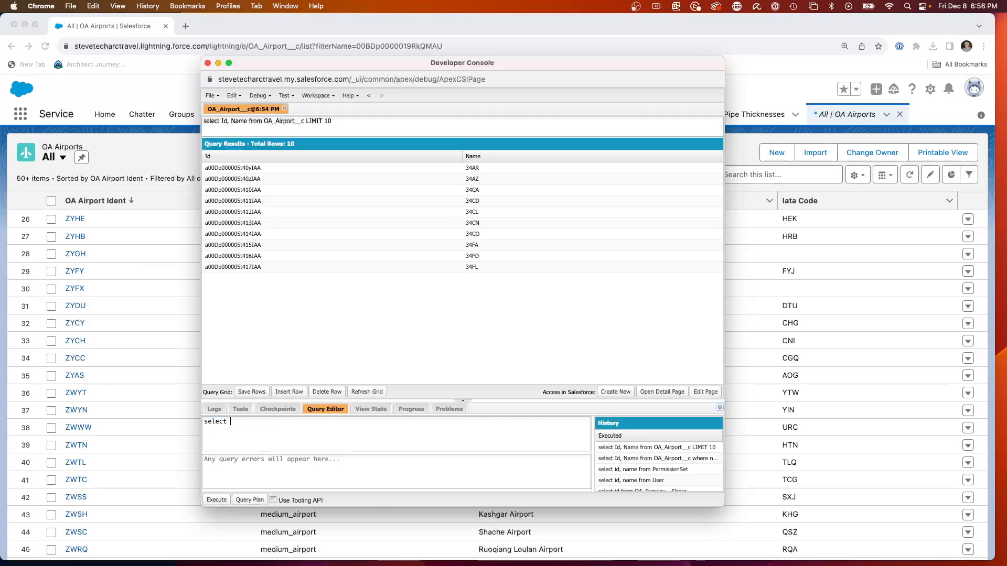
pyautogui.write('id, name from O')
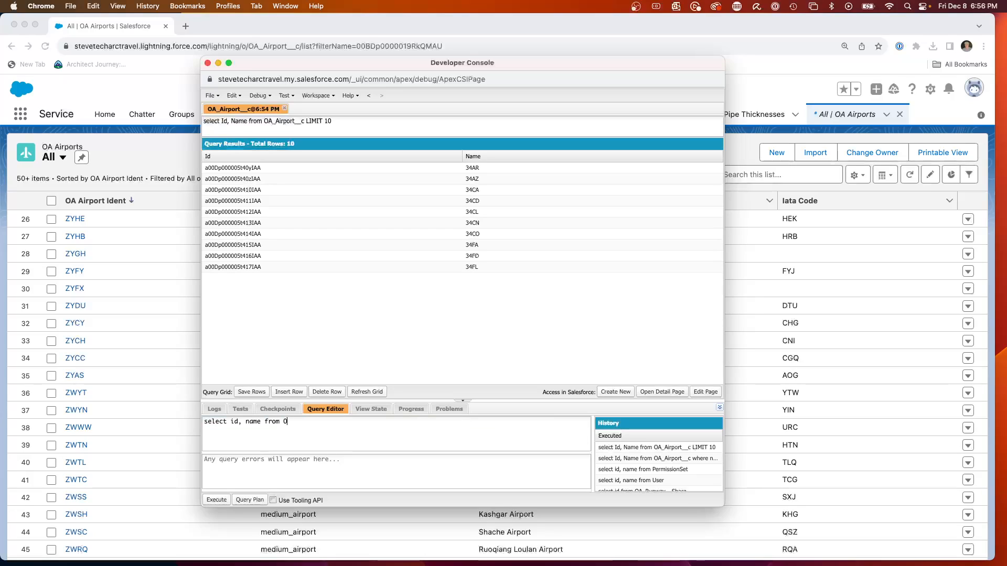
pyautogui.write('A_A')
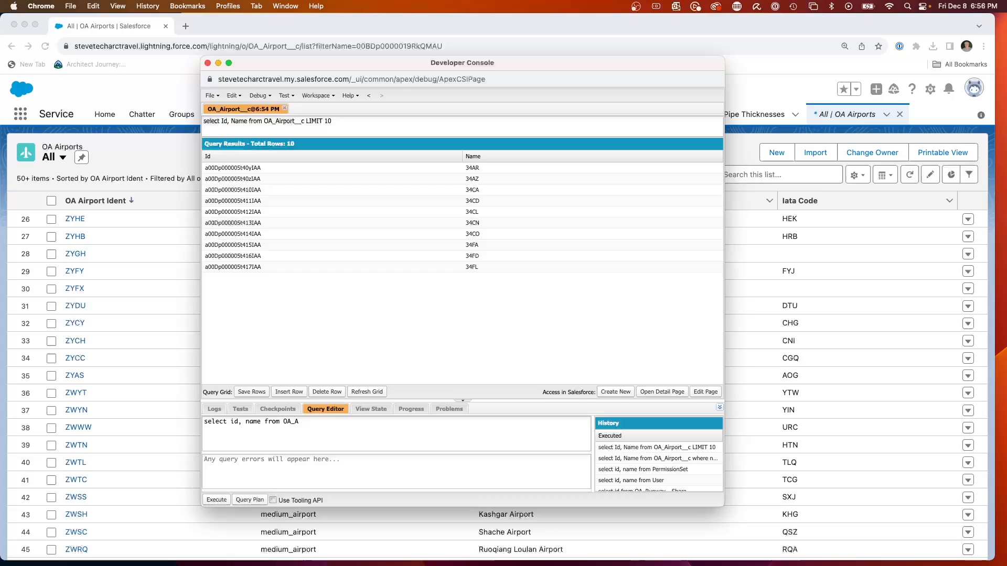
pyautogui.write('irport__c')
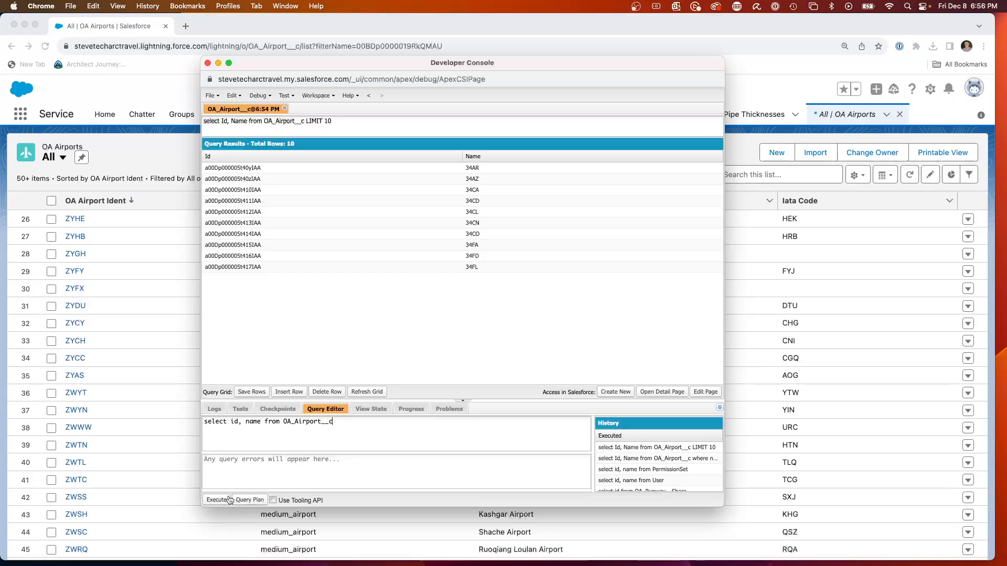
pyautogui.click(215, 500)
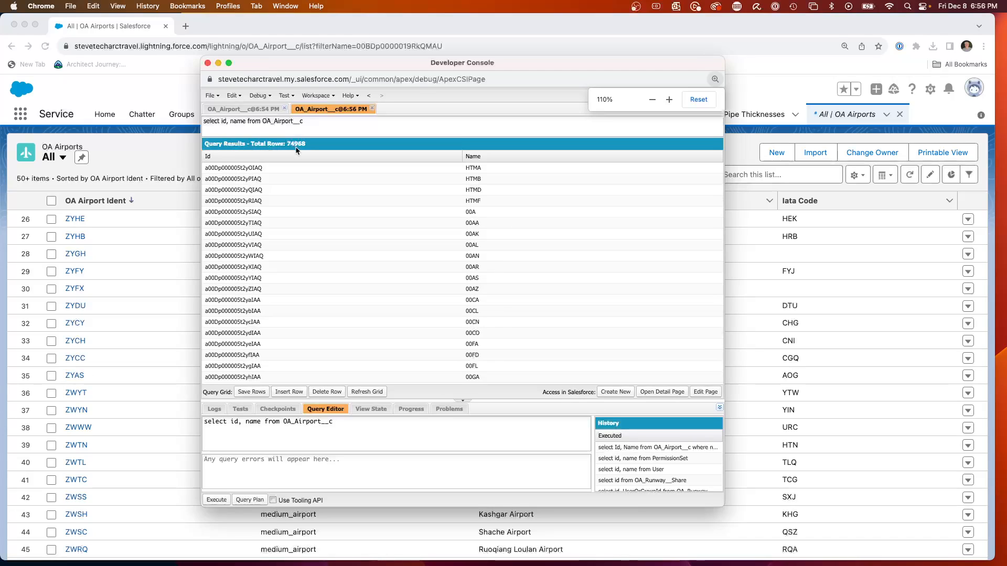
pyautogui.click(668, 99)
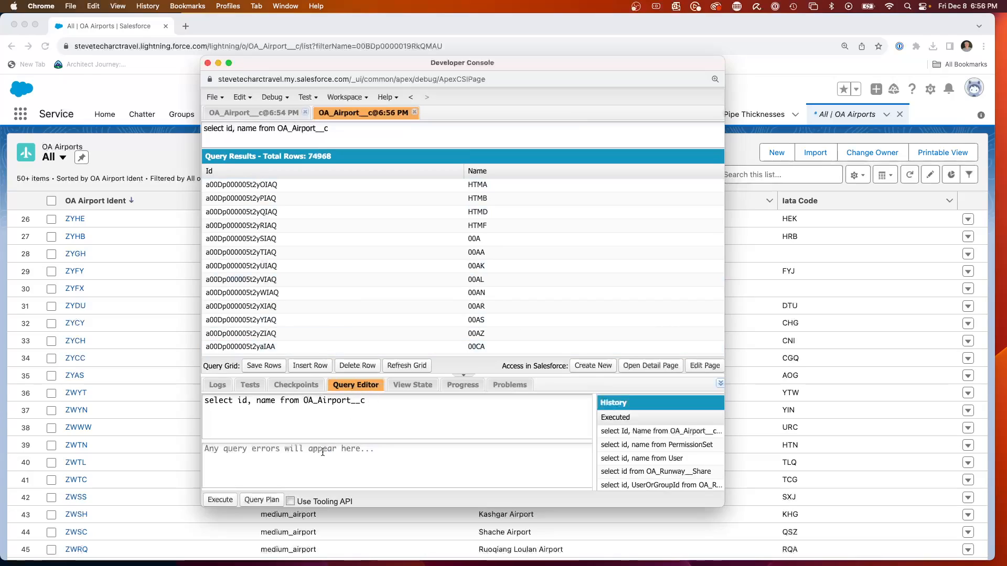
# Step: Open the unfiltered query's plan, review the TableScan with cost 2.83, then close it
pyautogui.click(261, 499)
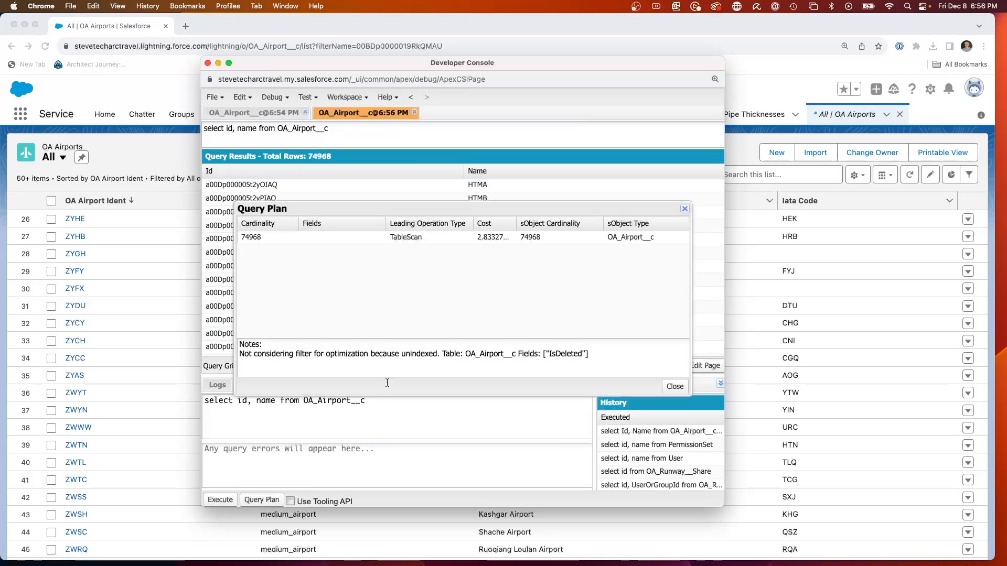
pyautogui.moveTo(386, 256)
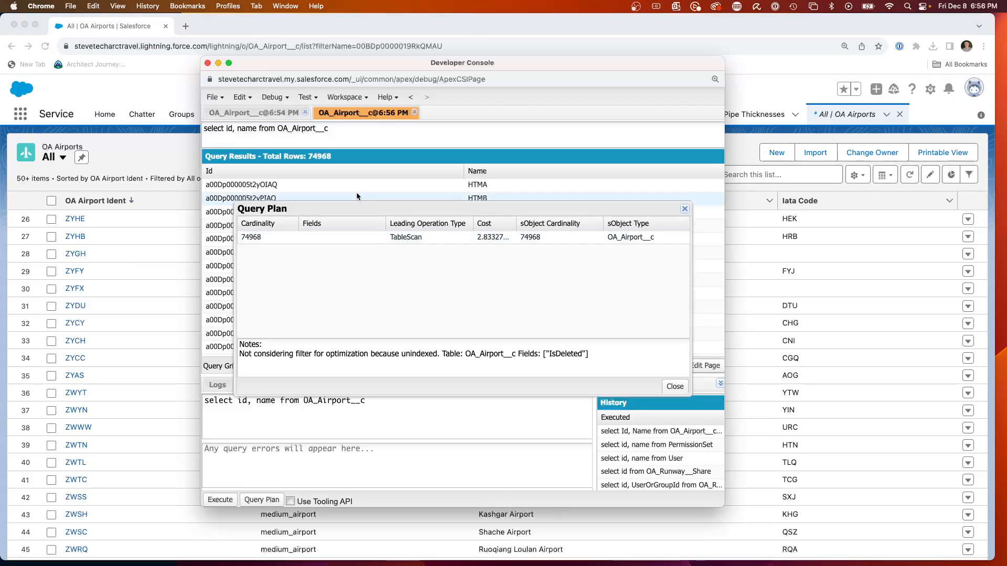
pyautogui.moveTo(484, 243)
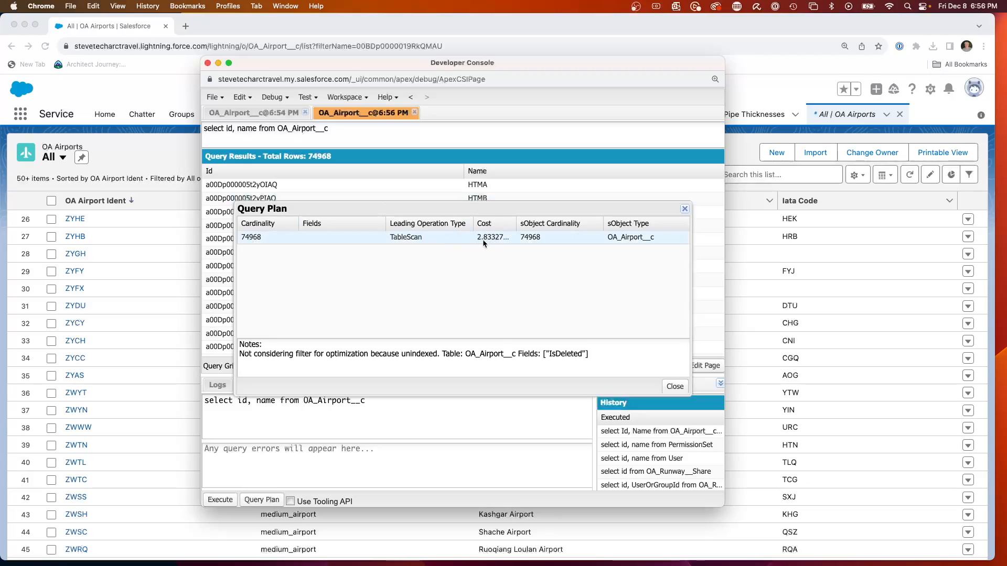
pyautogui.moveTo(508, 244)
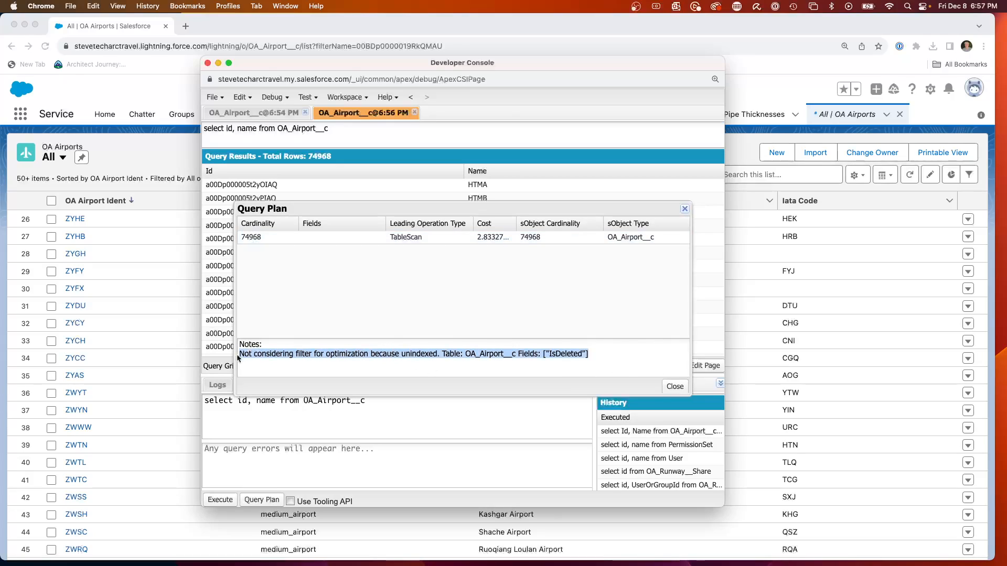
pyautogui.moveTo(675, 386)
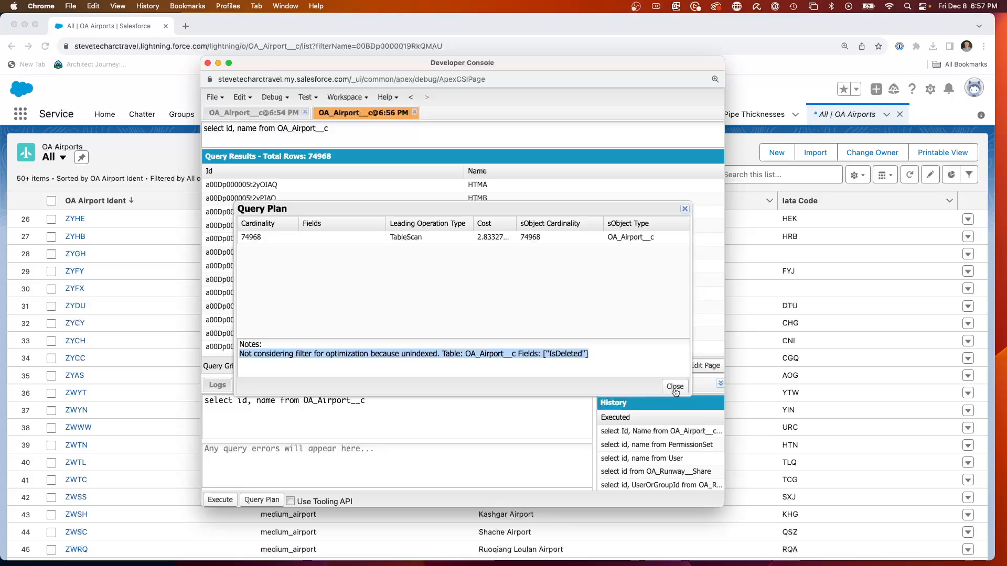
pyautogui.click(674, 386)
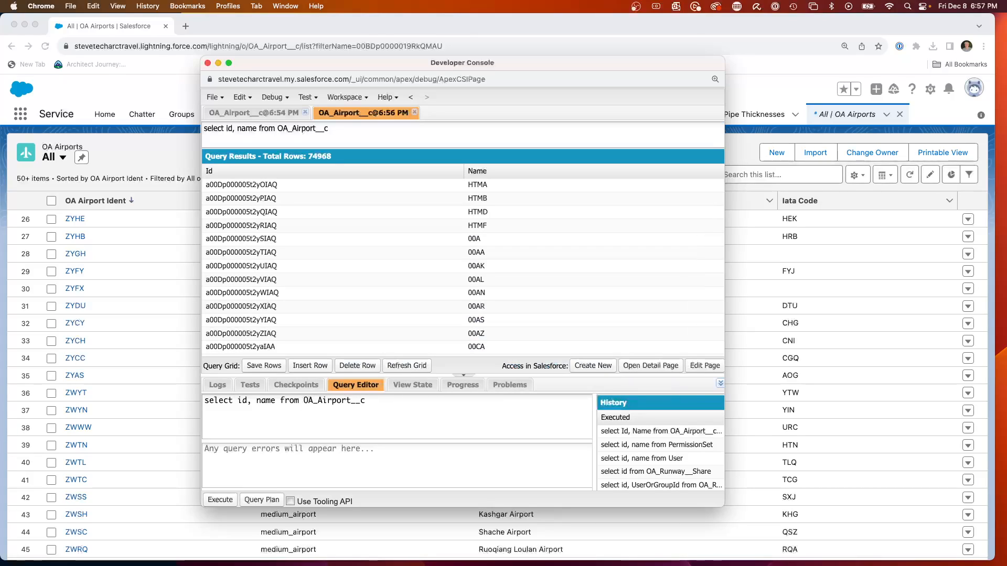
# Step: Execute the query with WHERE Name LIKE 'A%' (2,531 rows) and open its Query Plan
pyautogui.write('WHERE')
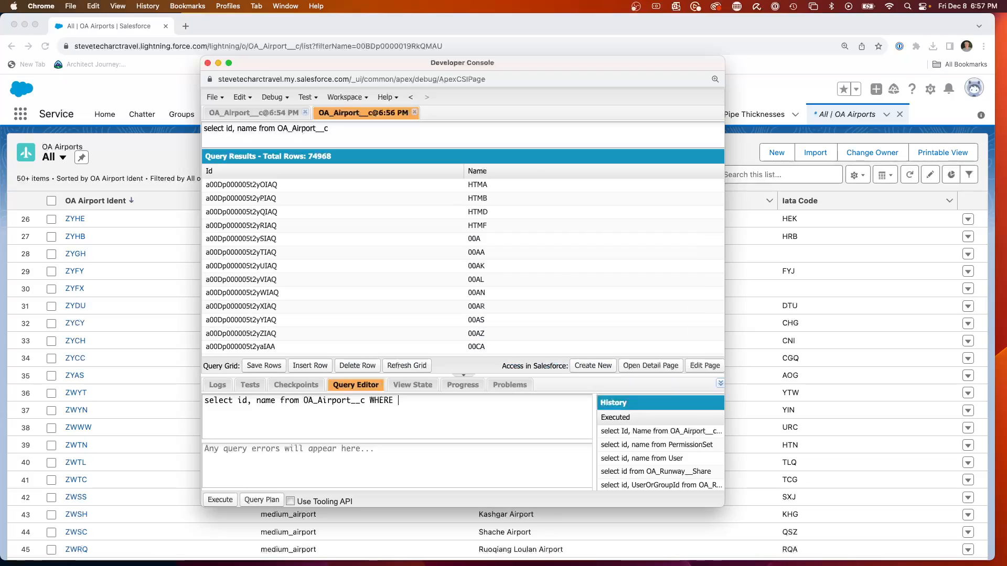
pyautogui.write('Name')
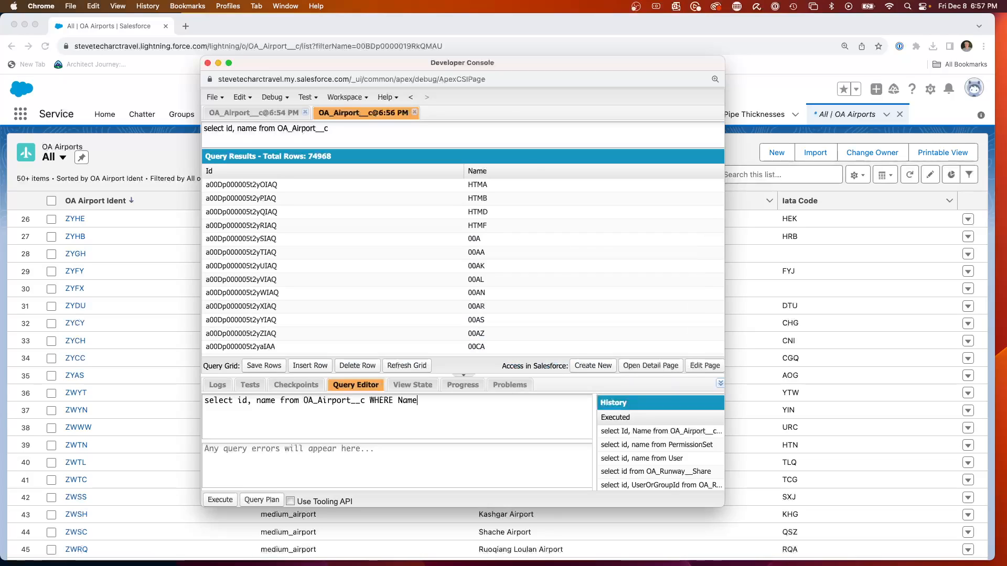
pyautogui.write("= '")
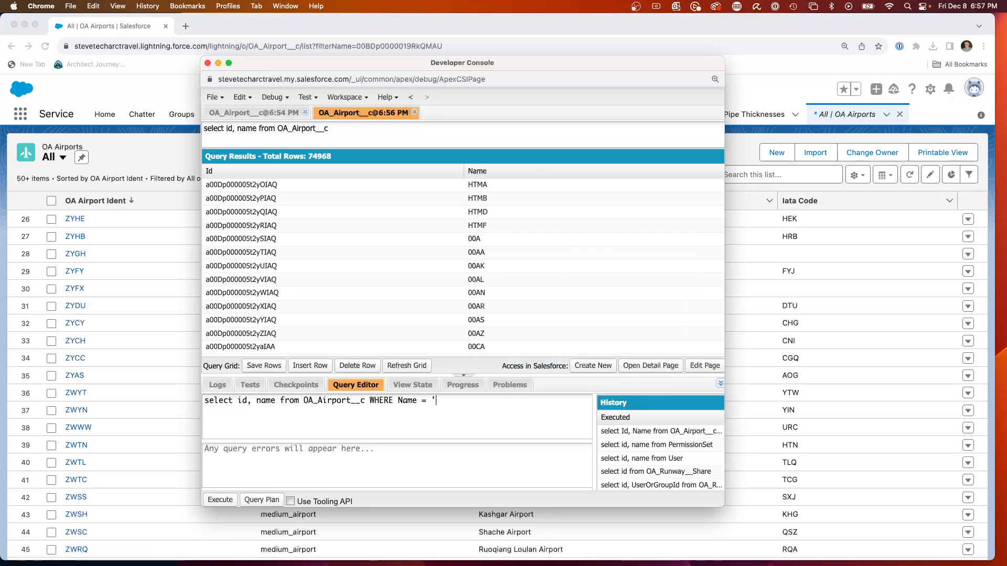
pyautogui.write('LIKE')
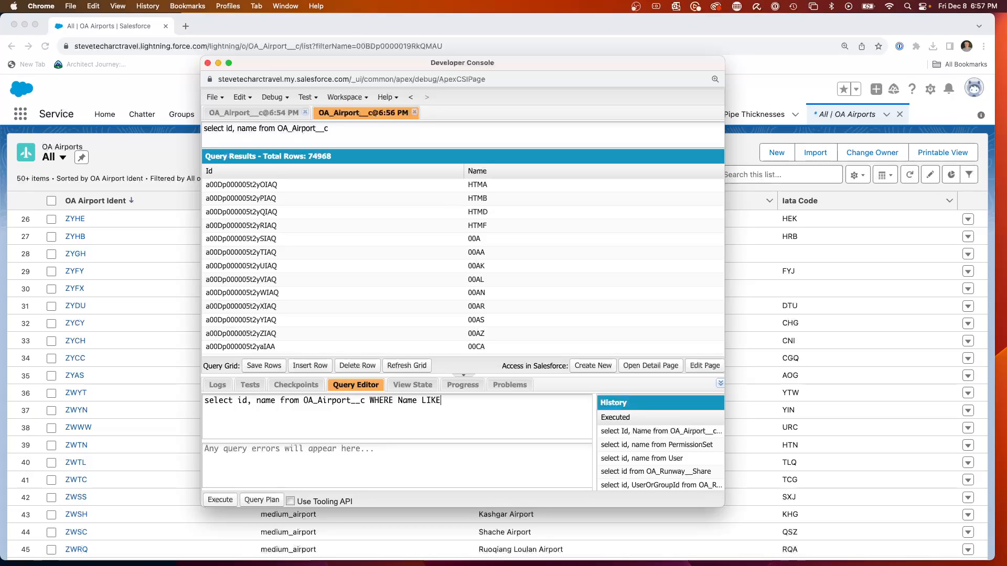
pyautogui.write("'A")
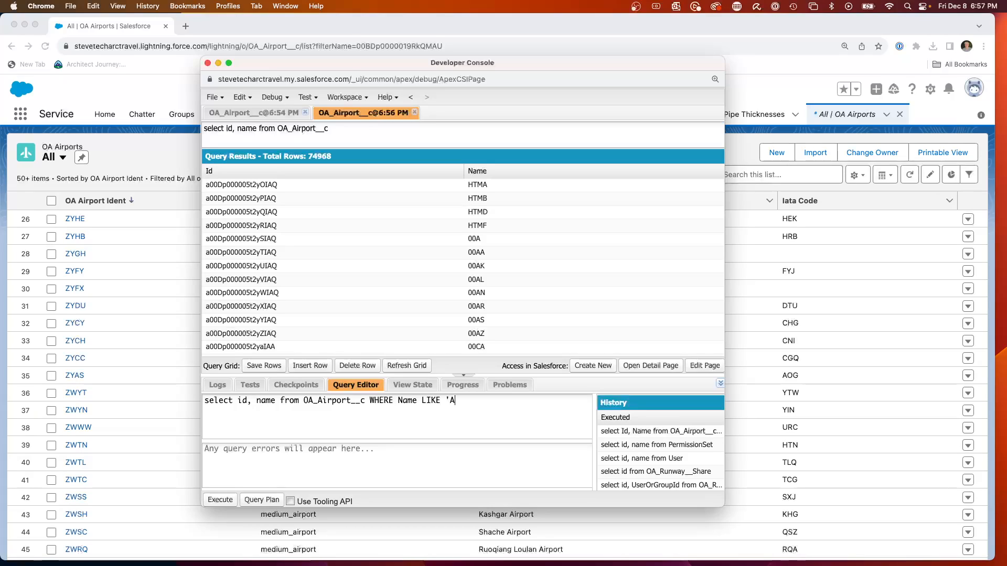
pyautogui.write('%')
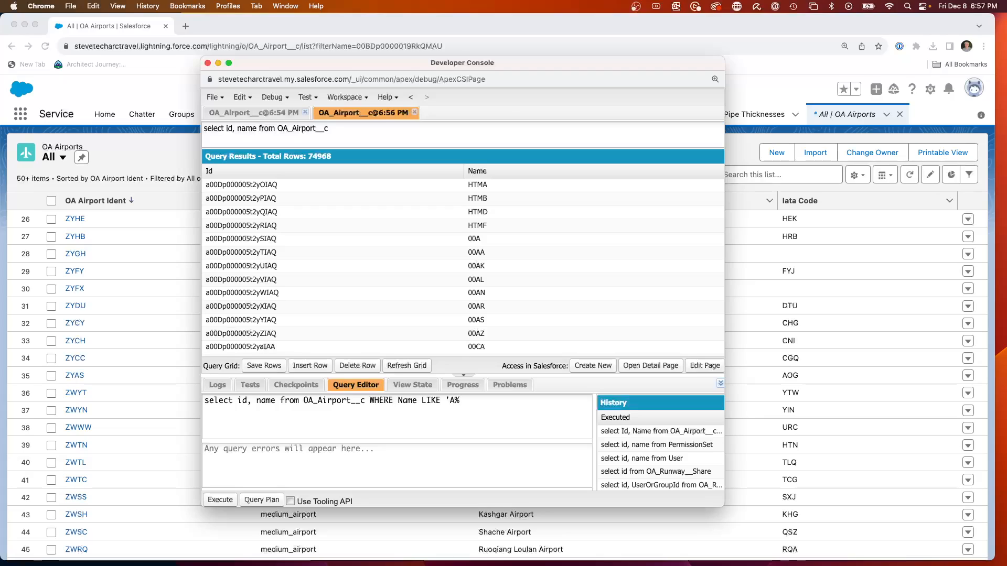
pyautogui.write("'")
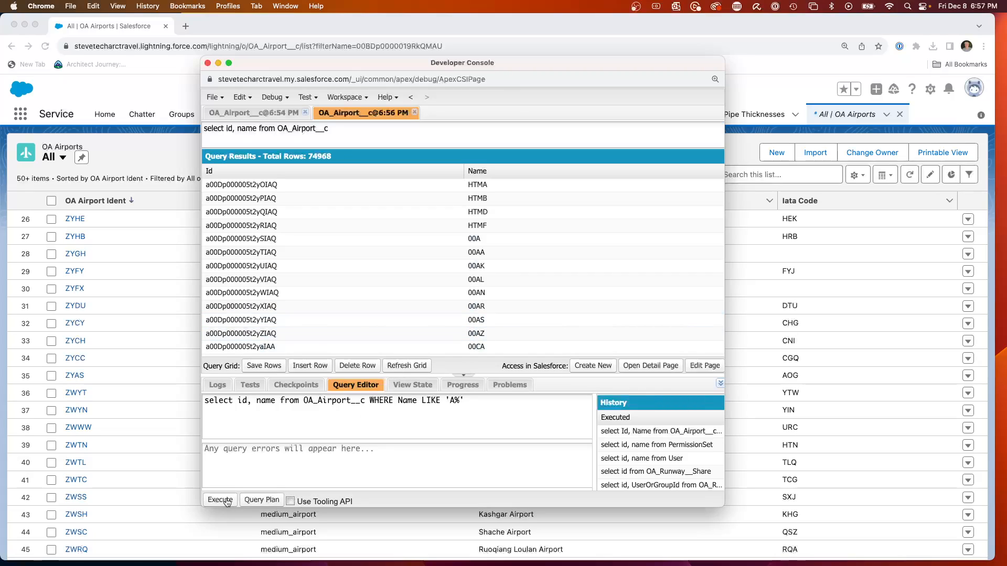
pyautogui.click(219, 500)
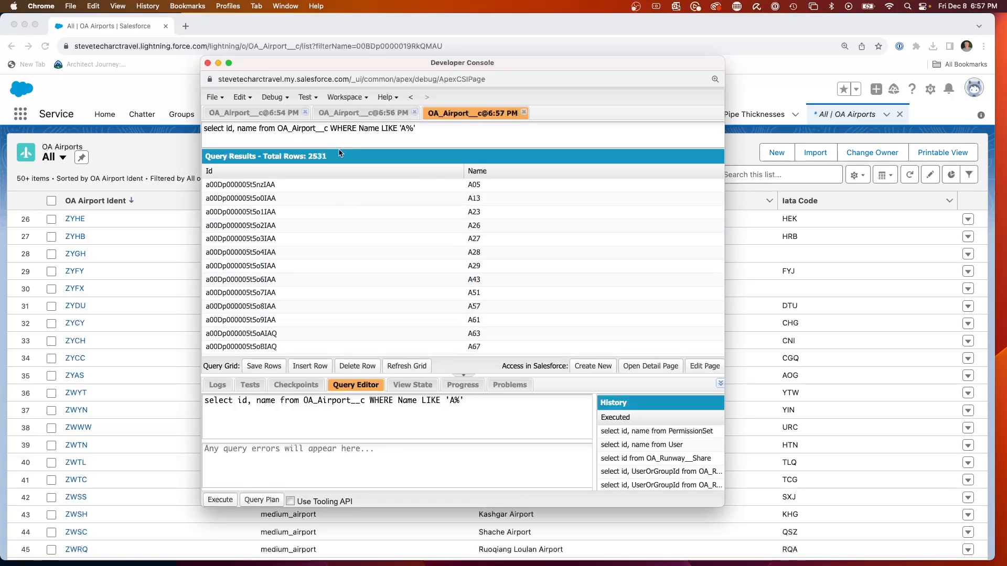
pyautogui.moveTo(341, 154)
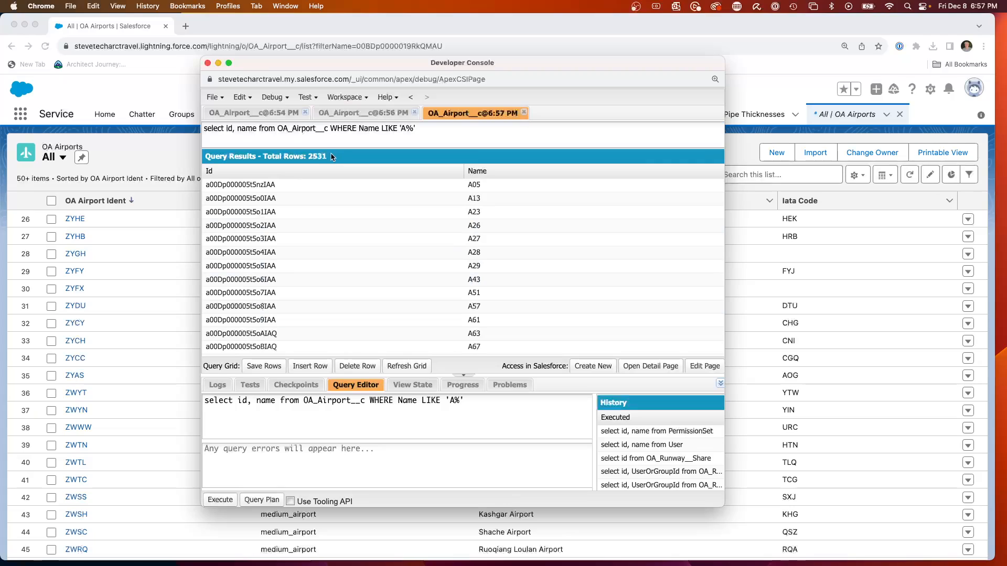
pyautogui.click(261, 499)
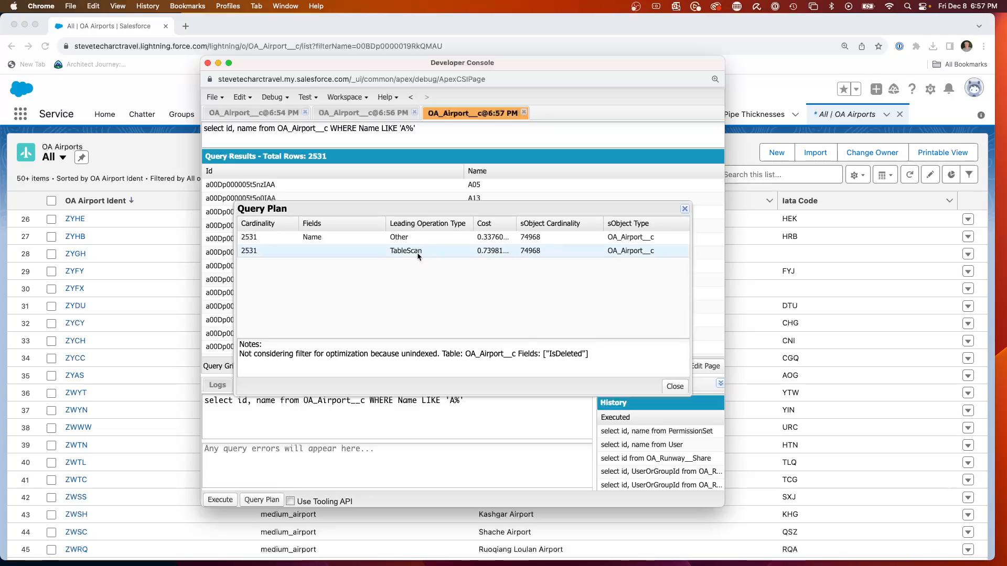
pyautogui.moveTo(497, 254)
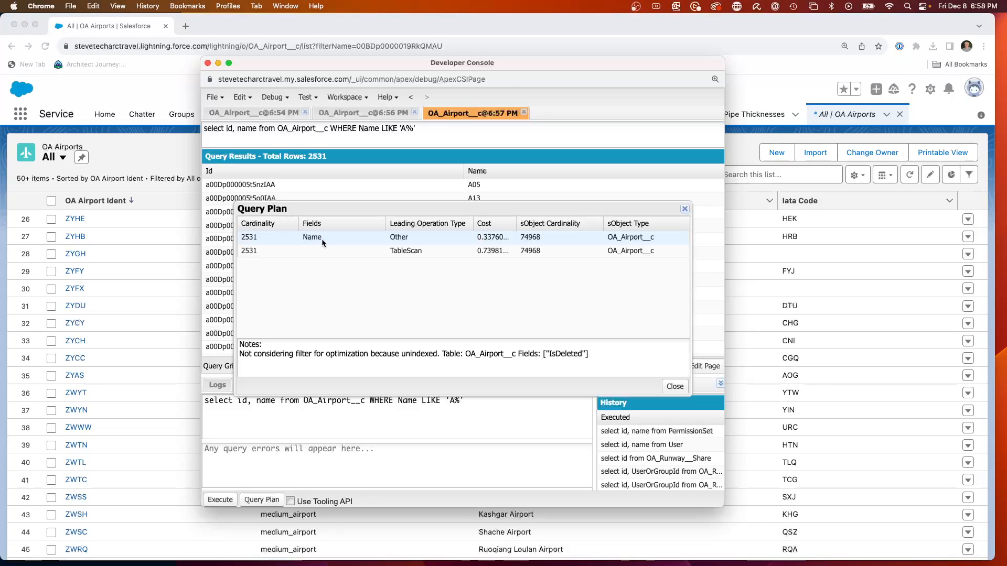
pyautogui.moveTo(365, 345)
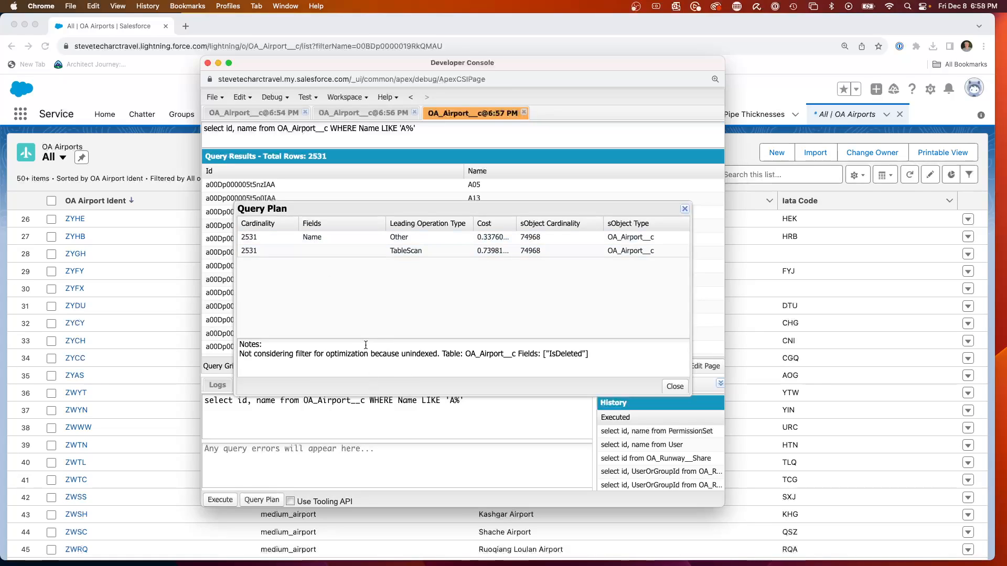
pyautogui.moveTo(357, 331)
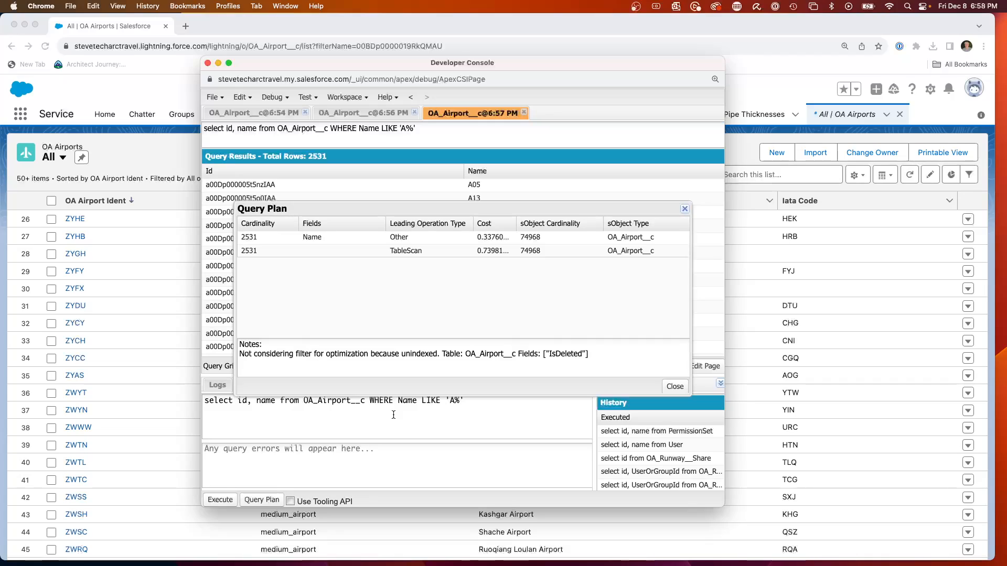
pyautogui.moveTo(465, 280)
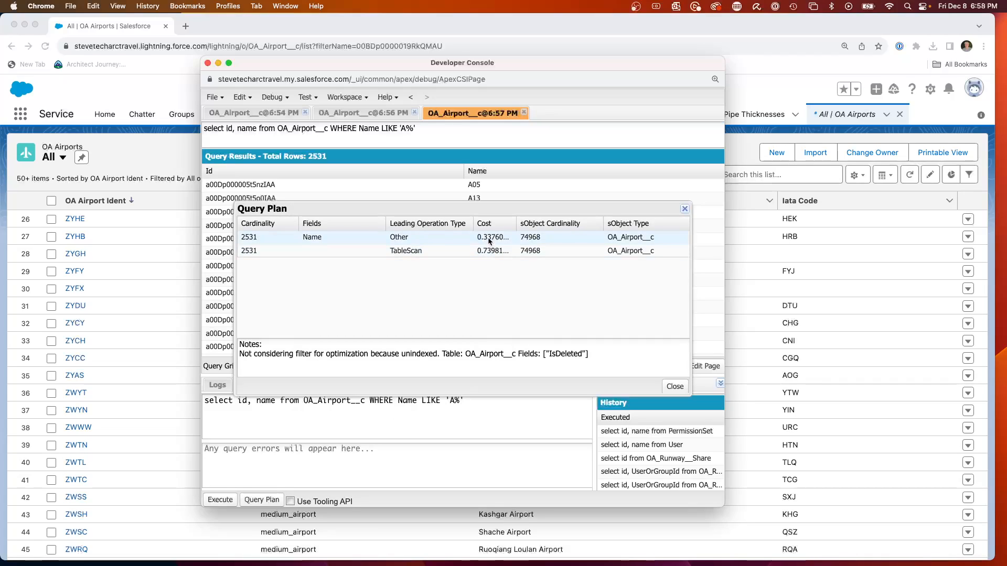
pyautogui.moveTo(479, 395)
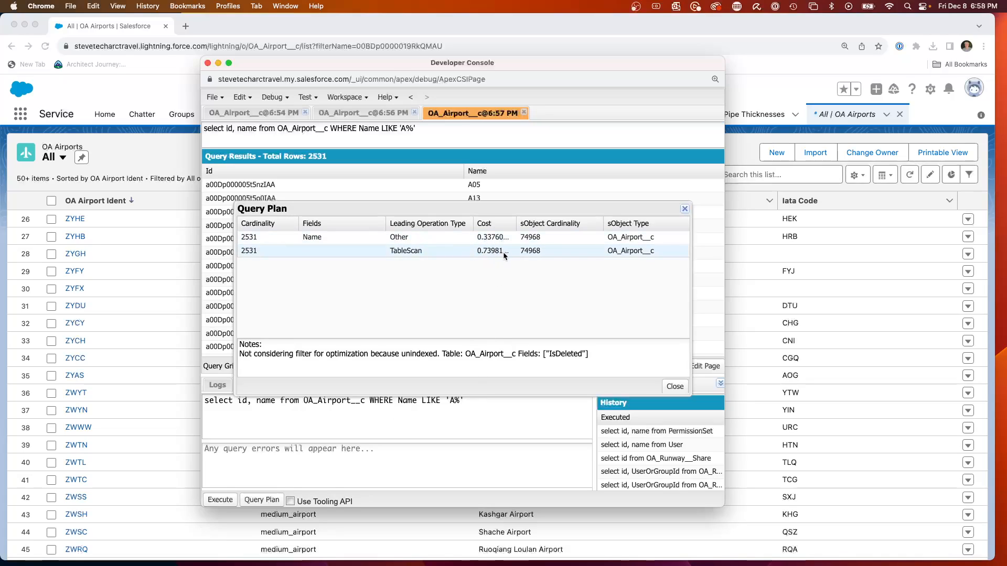
pyautogui.moveTo(494, 256)
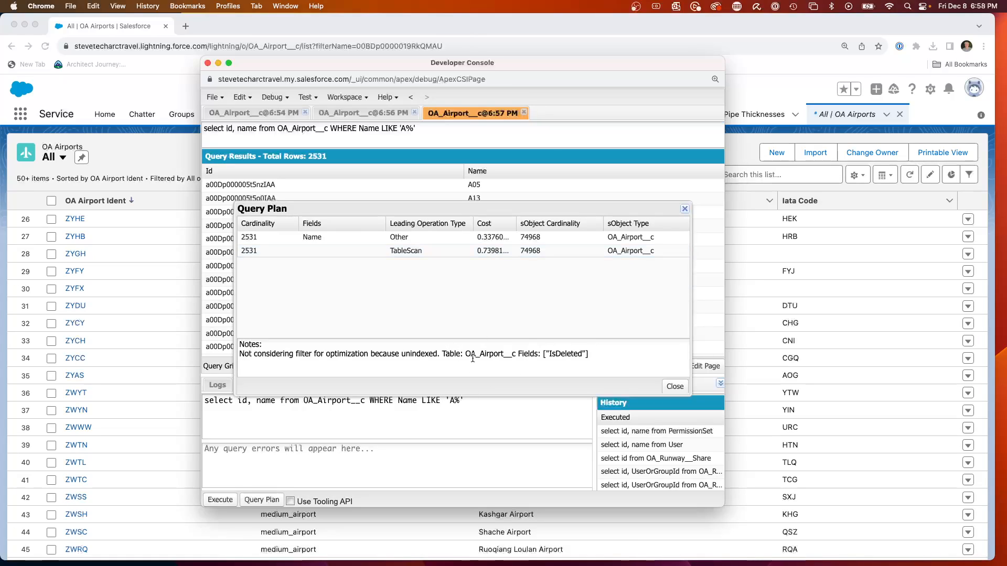
# Step: Close the plan, change the filter to LIKE '%A%', and execute it for 12,022 rows
pyautogui.click(674, 386)
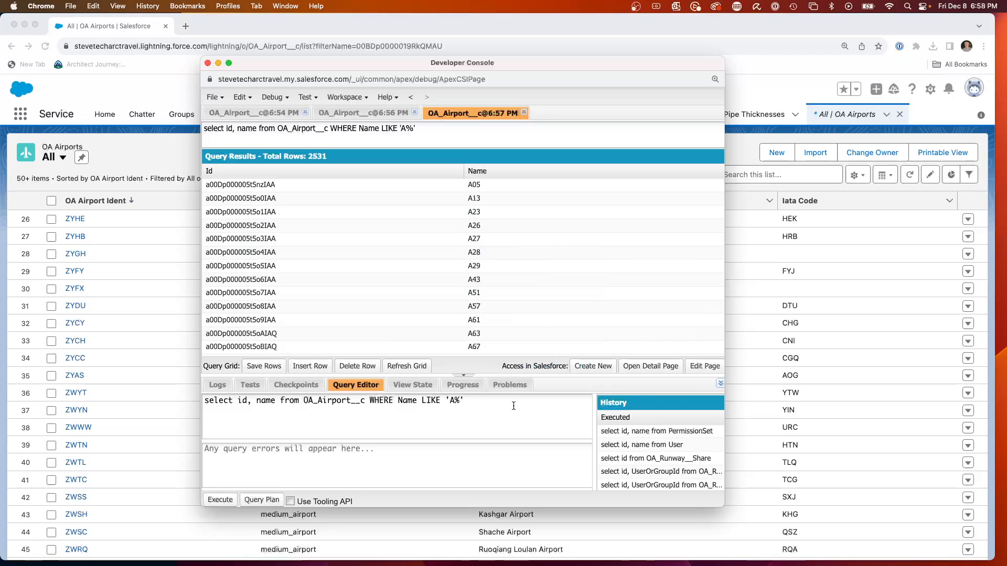
pyautogui.moveTo(398, 420)
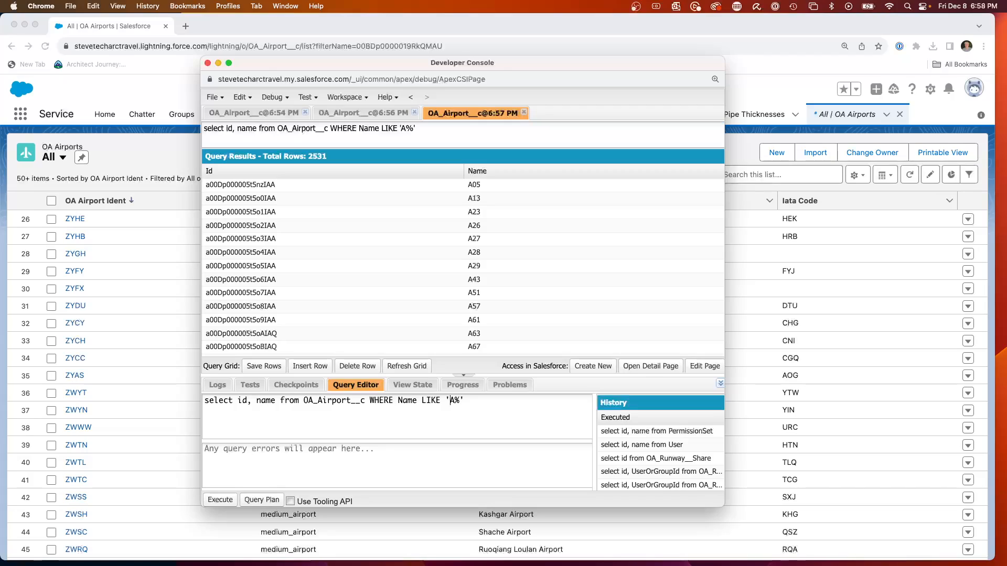
pyautogui.write('%')
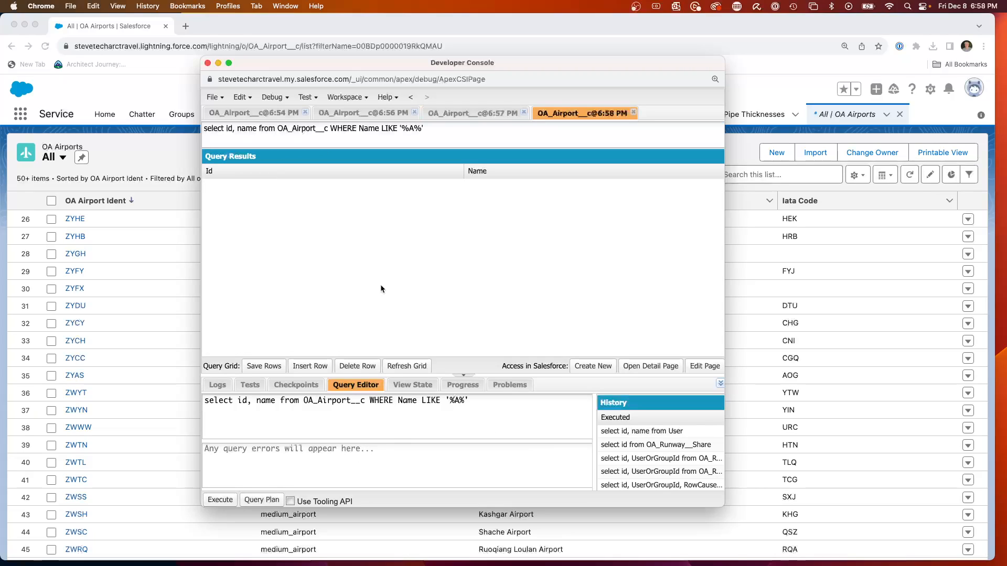
pyautogui.click(220, 501)
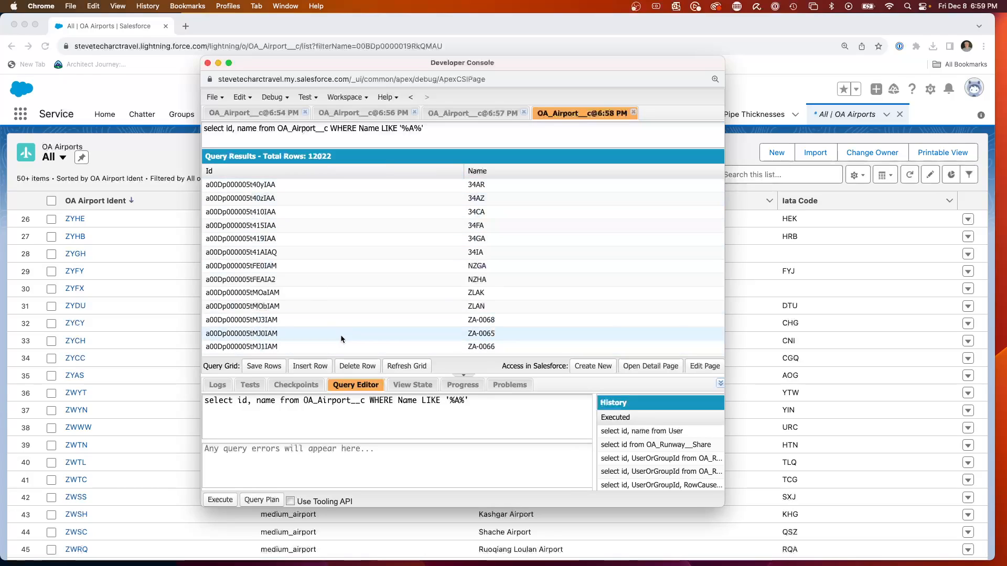
pyautogui.moveTo(262, 500)
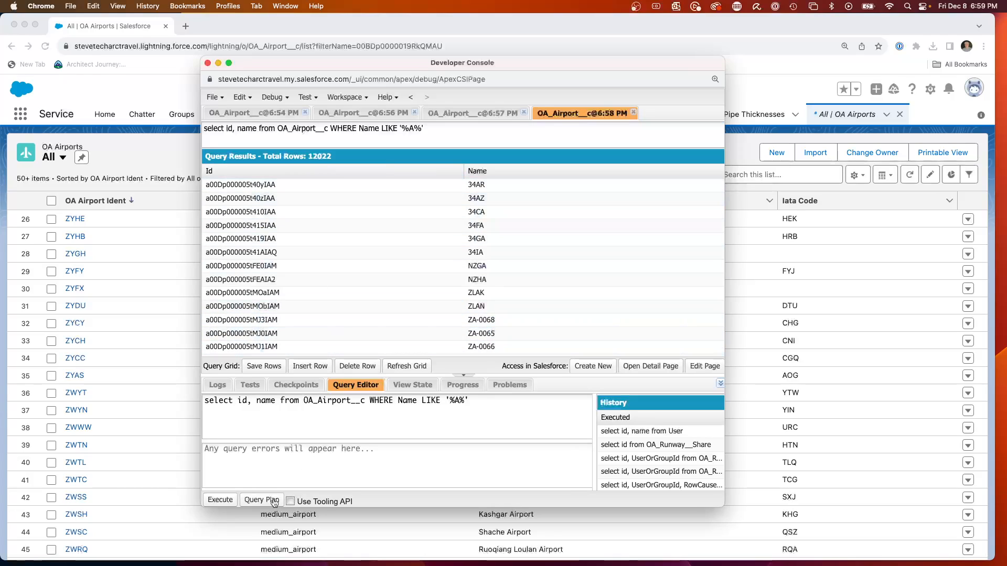
# Step: Open the '%A%' query plan: TableScan cost about 0.96, Name about 1.55
pyautogui.click(261, 500)
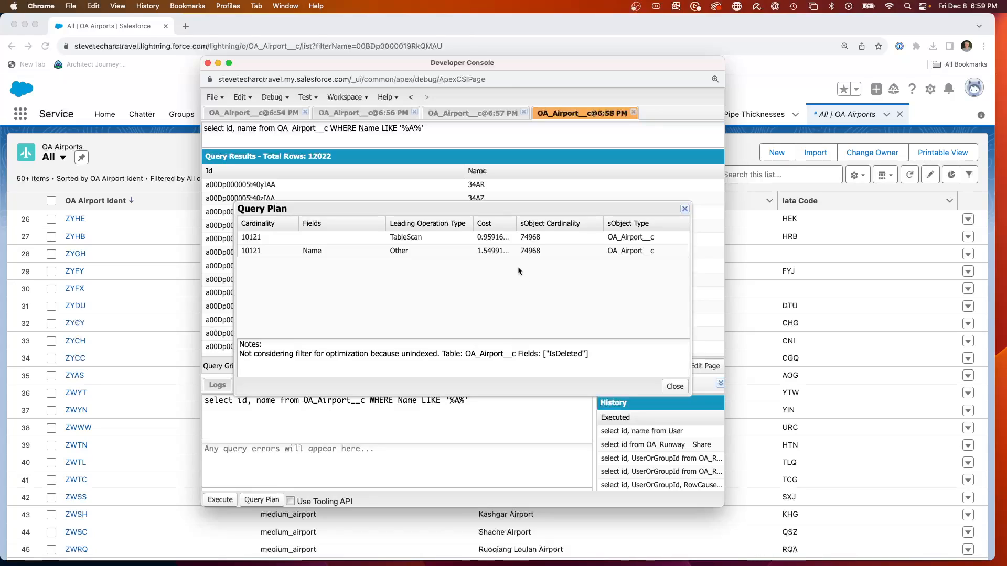
pyautogui.moveTo(478, 244)
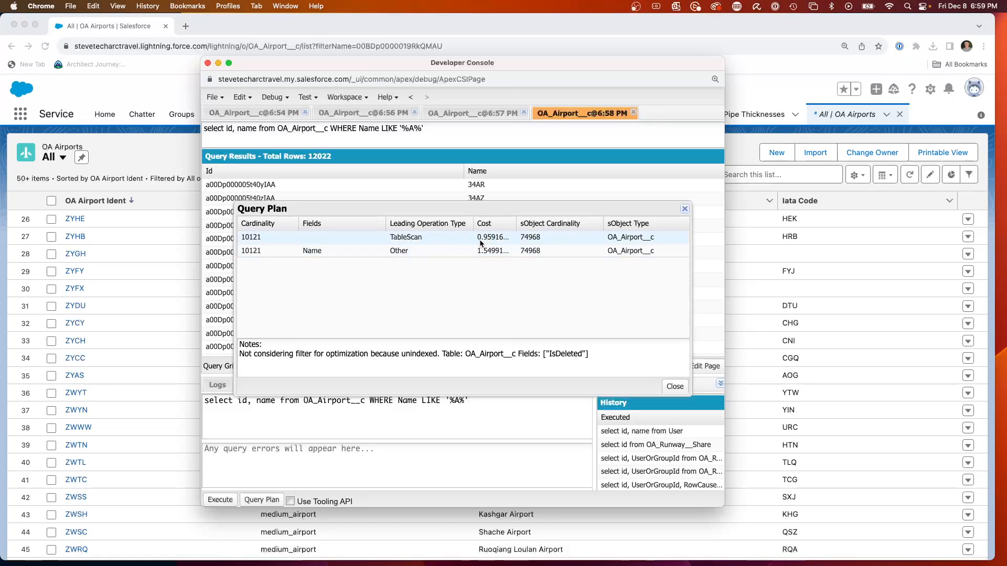
pyautogui.moveTo(483, 244)
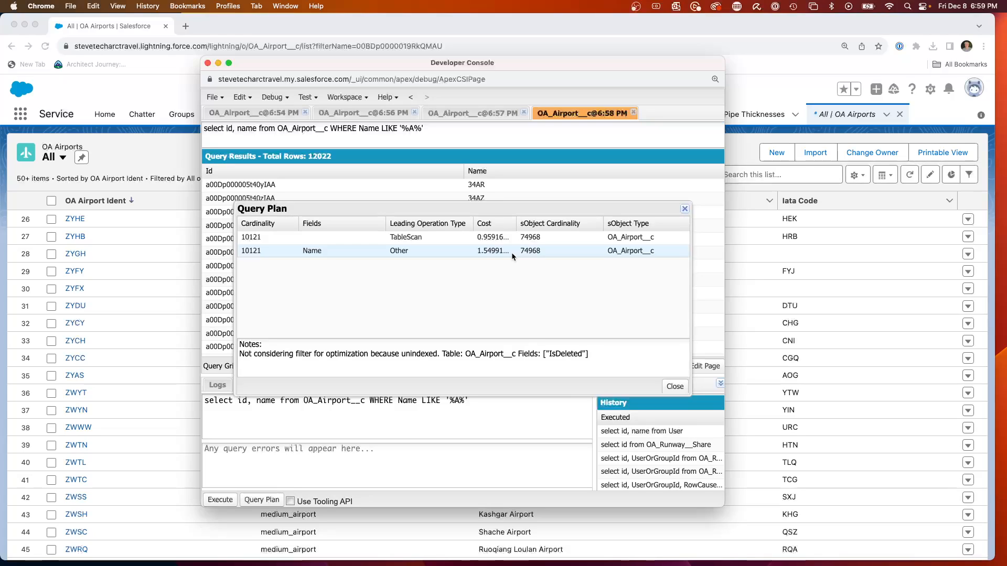
pyautogui.moveTo(556, 243)
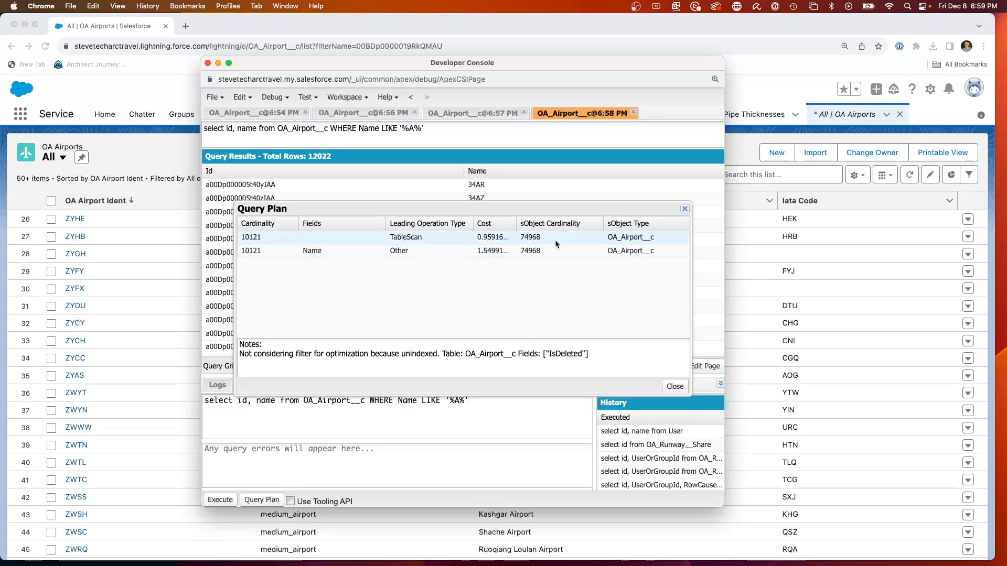
pyautogui.moveTo(443, 240)
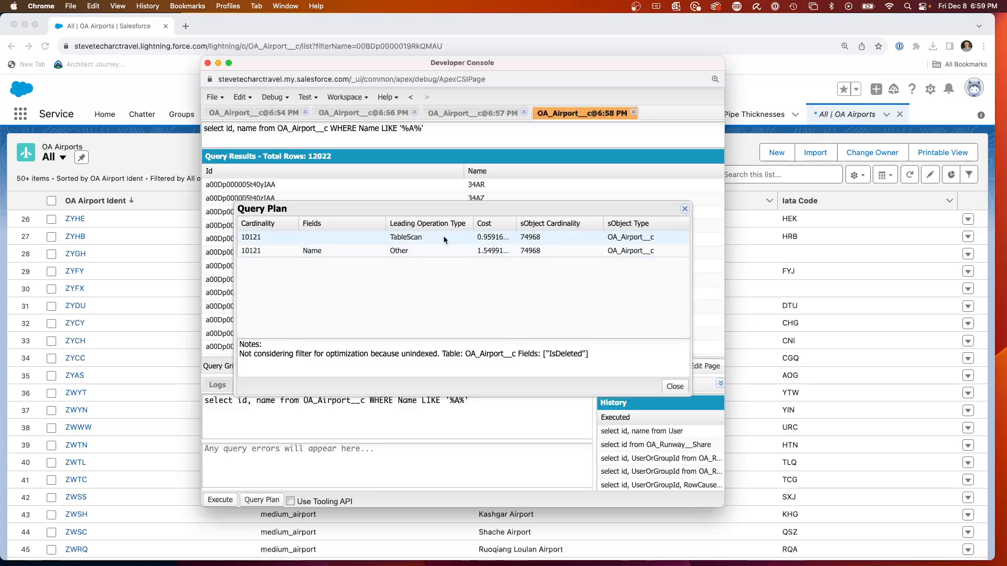
pyautogui.moveTo(461, 384)
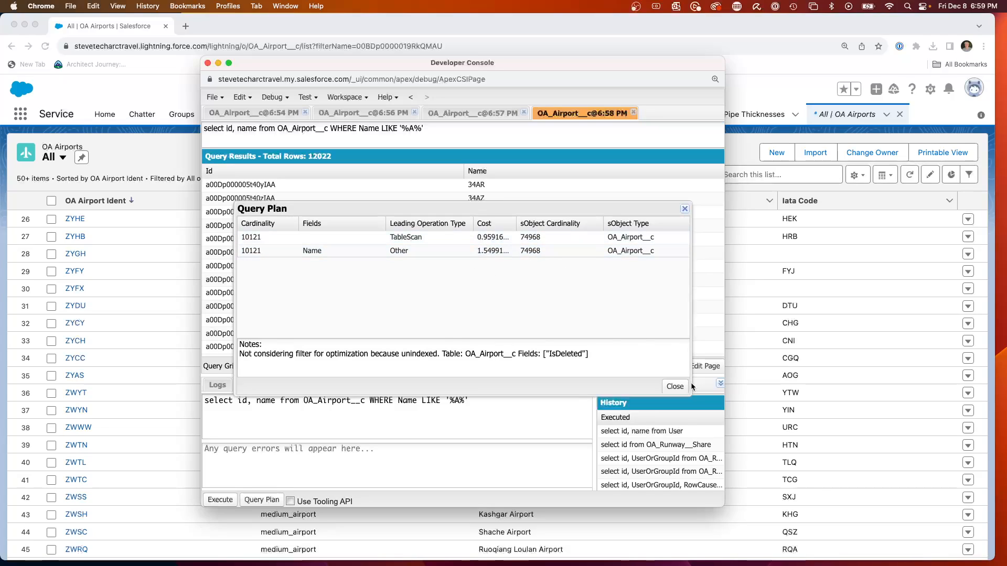
# Step: Change the filter to LIKE 'AB%', review its plan (Name 0.0005, TableScan 0.67), then close it
pyautogui.click(674, 385)
pyautogui.write('B')
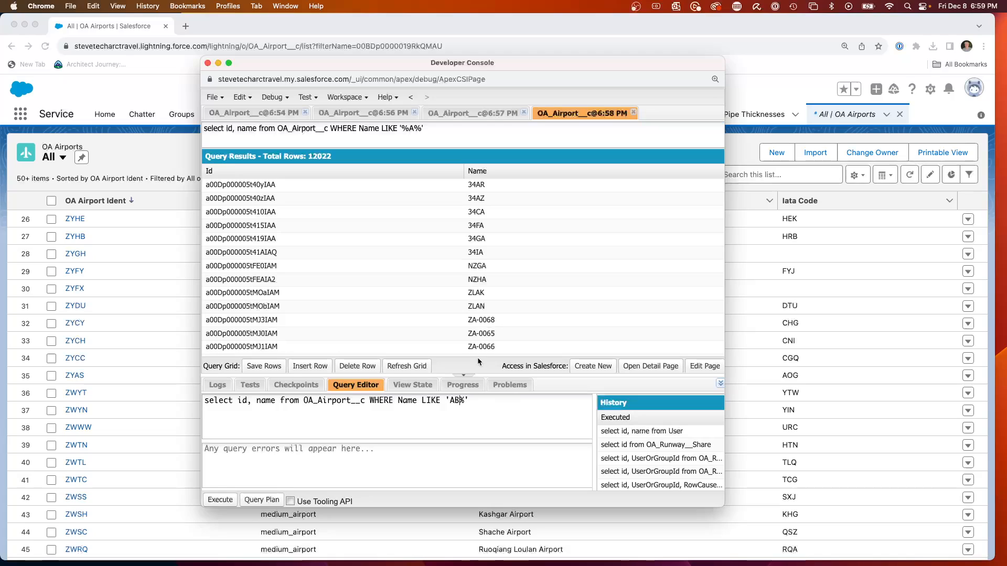
pyautogui.click(261, 499)
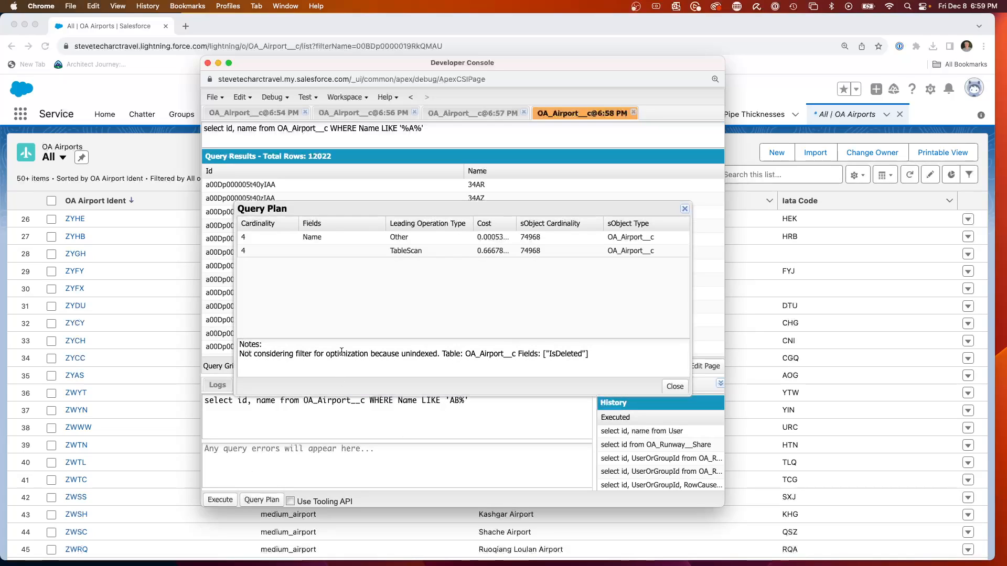
pyautogui.moveTo(347, 284)
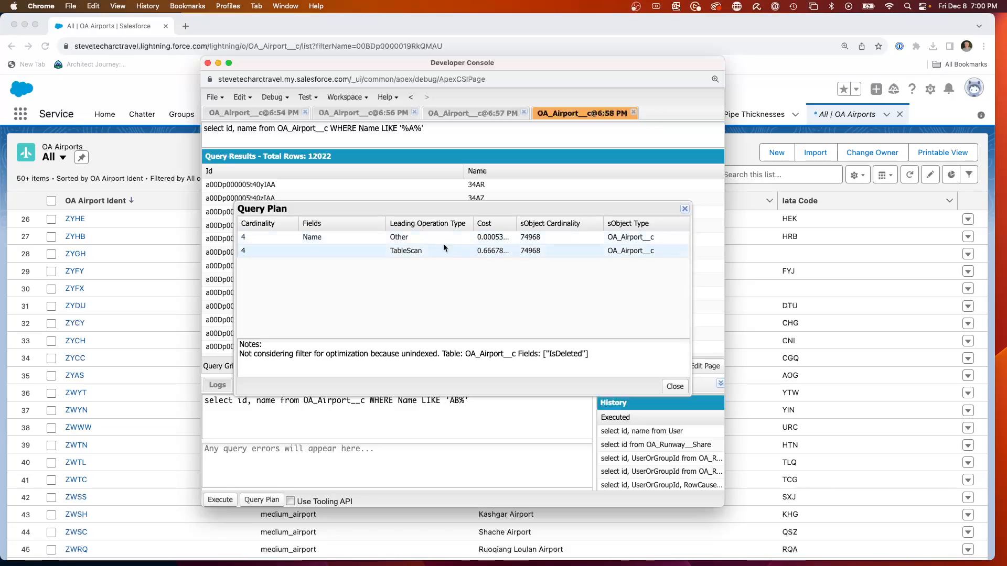
pyautogui.moveTo(674, 386)
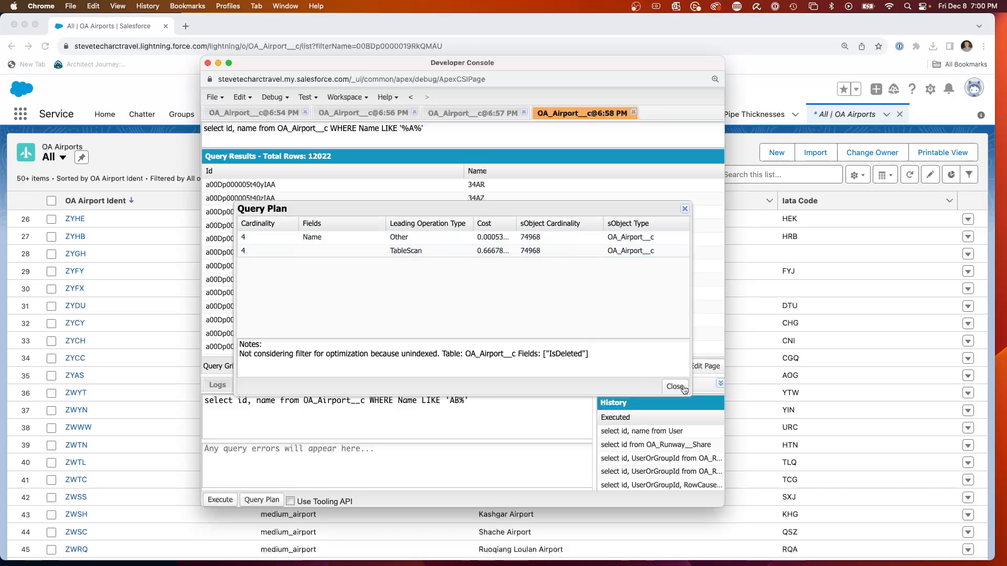
pyautogui.click(676, 385)
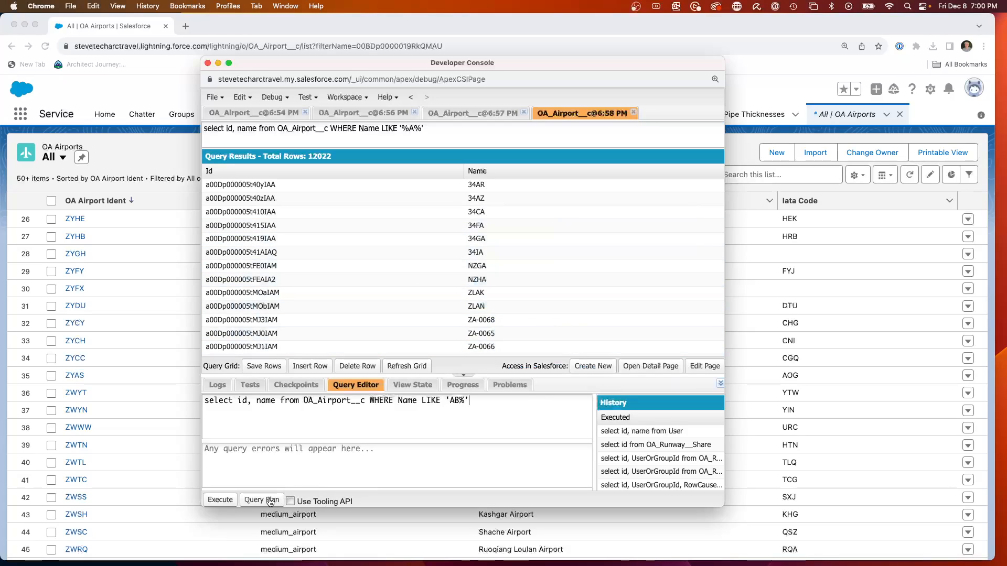
# Step: Execute the 'AB%' query for ABE, ABL, ABP, ABW and reopen its plan
pyautogui.click(220, 499)
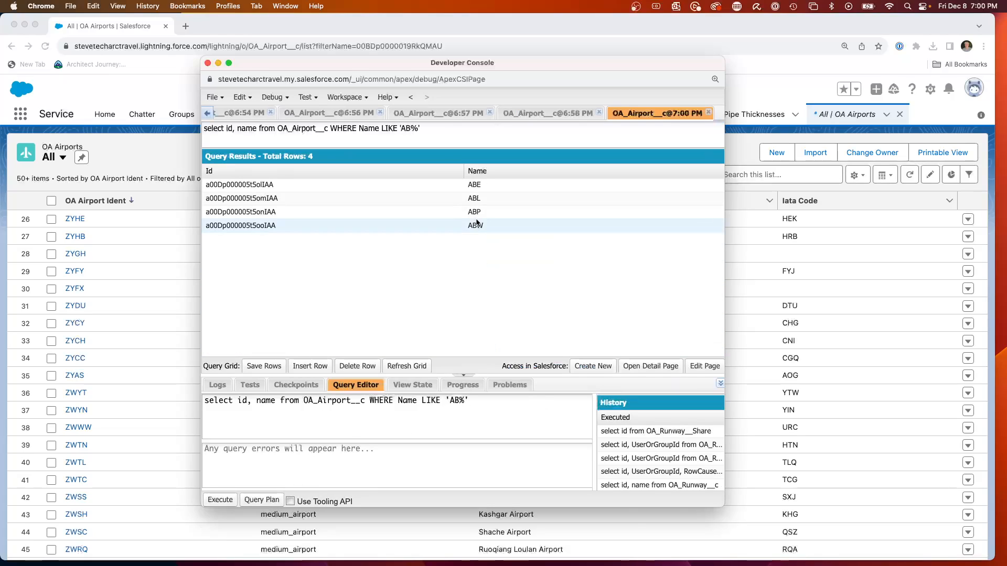
pyautogui.click(261, 500)
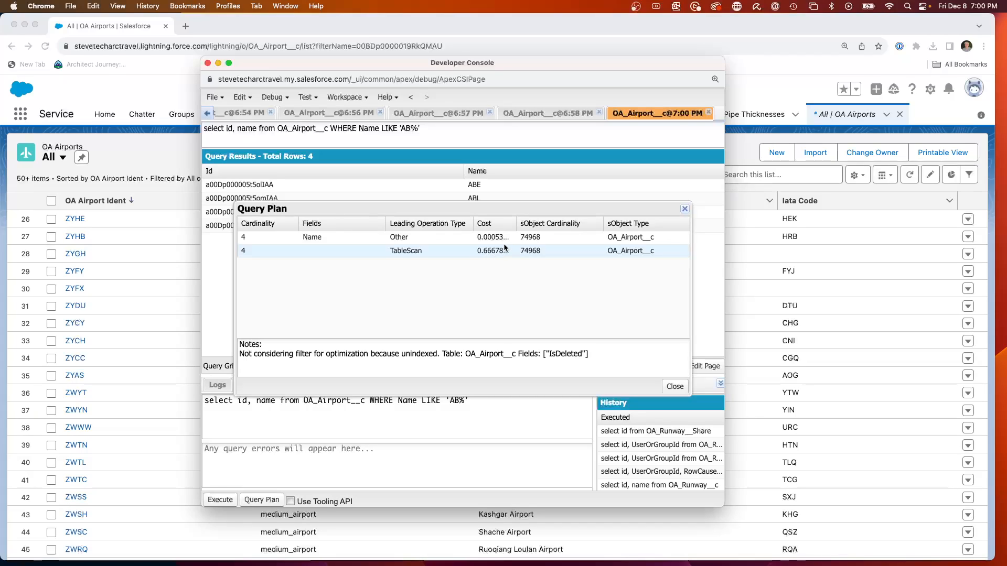
pyautogui.moveTo(469, 407)
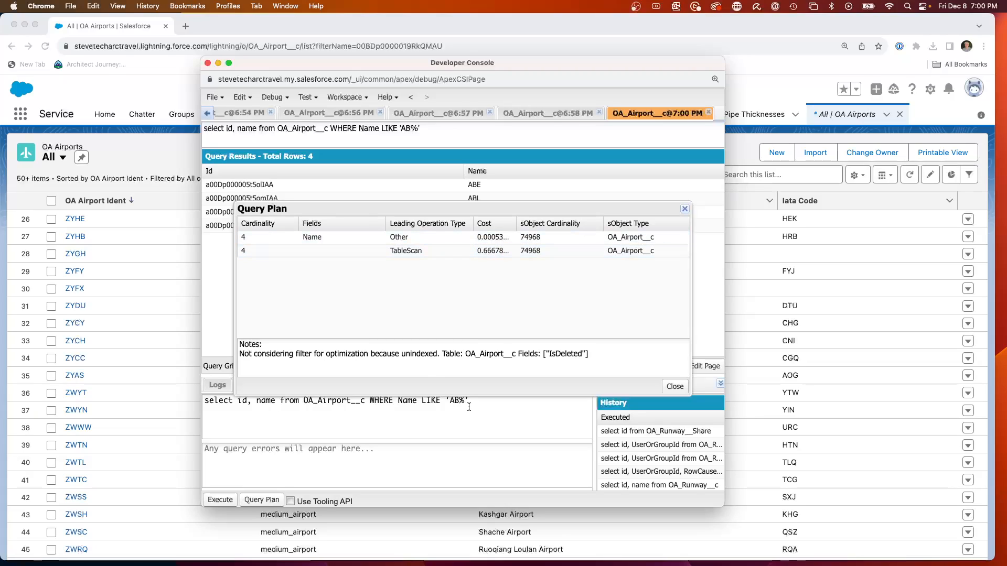
pyautogui.moveTo(458, 409)
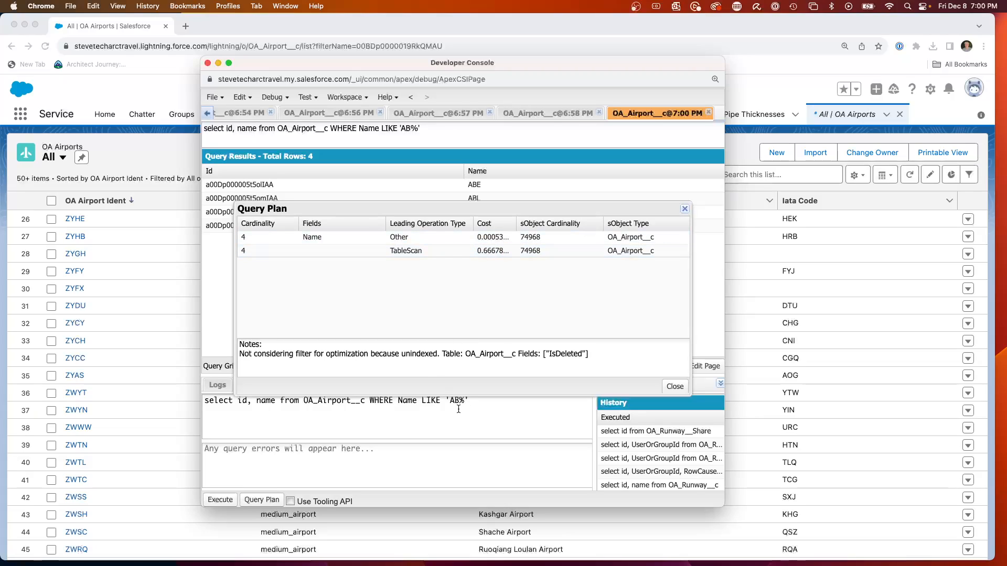
pyautogui.moveTo(478, 390)
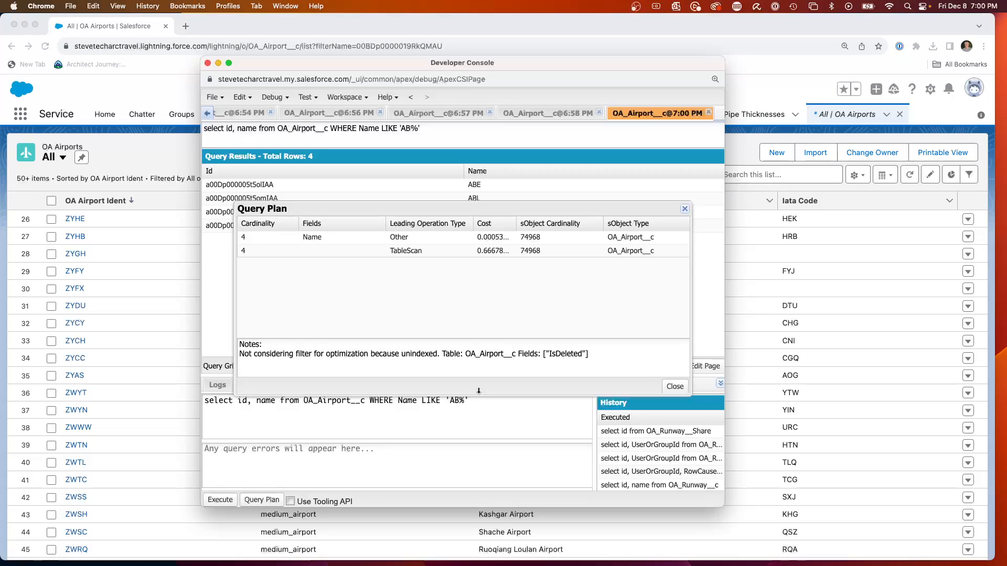
pyautogui.moveTo(455, 275)
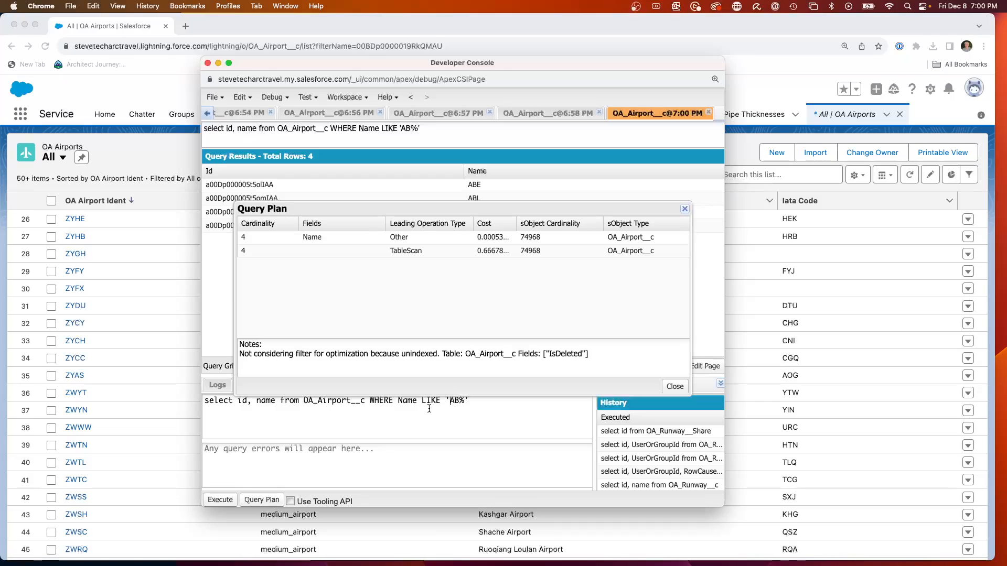
# Step: Change the filter to LIKE '%AB%' and view its plan: cardinality 94, Name cost about 0.21
pyautogui.write('%')
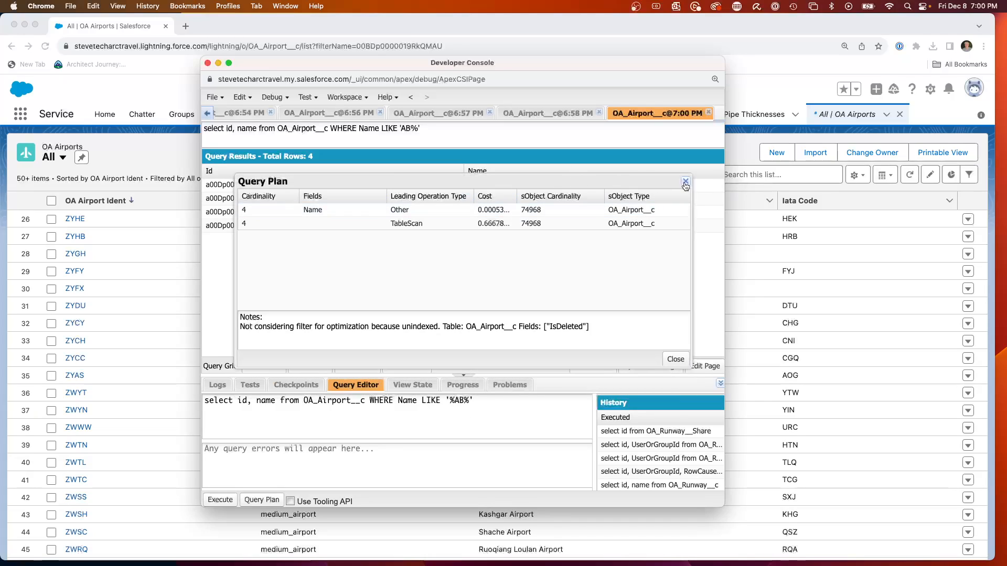
pyautogui.click(686, 182)
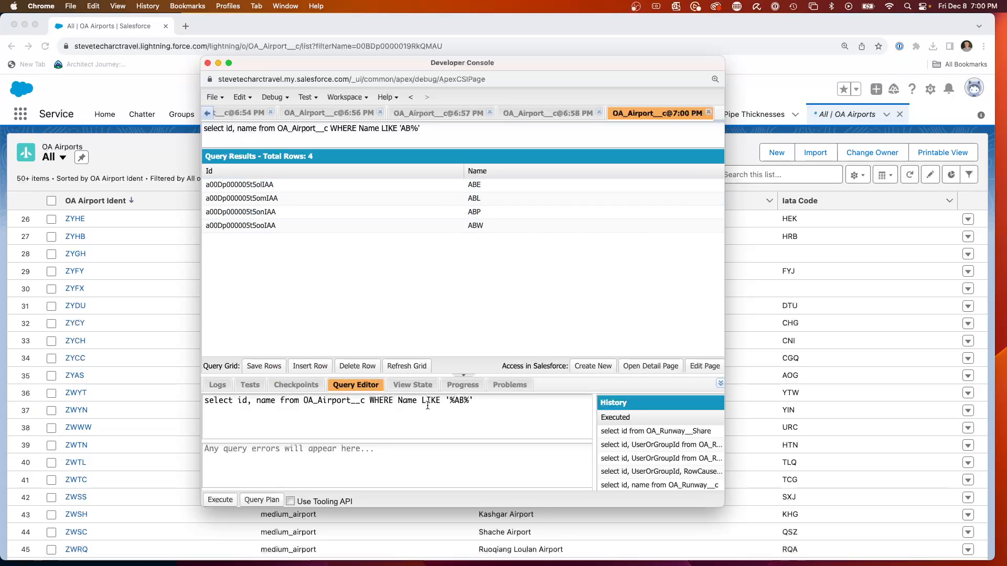
pyautogui.click(261, 500)
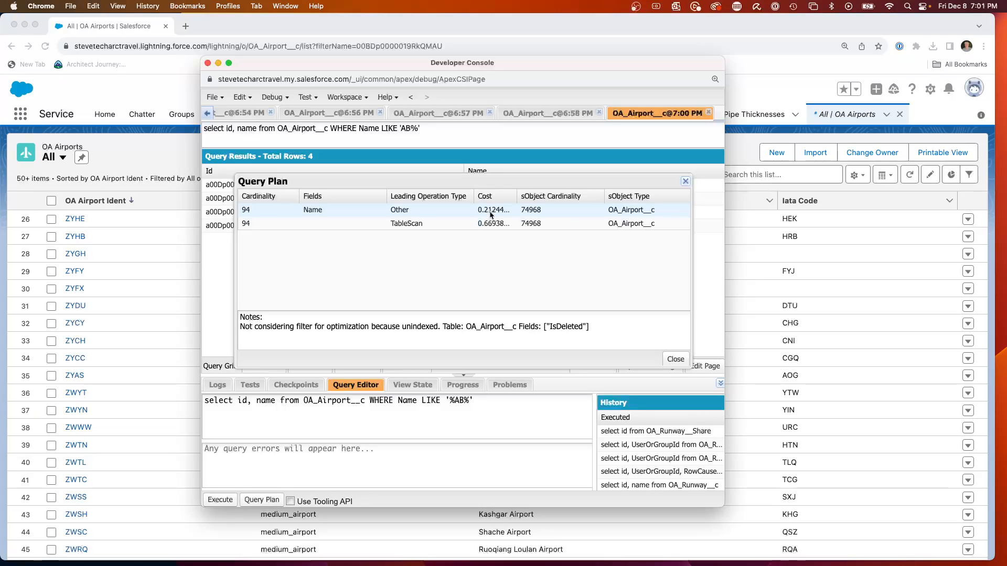
pyautogui.moveTo(634, 303)
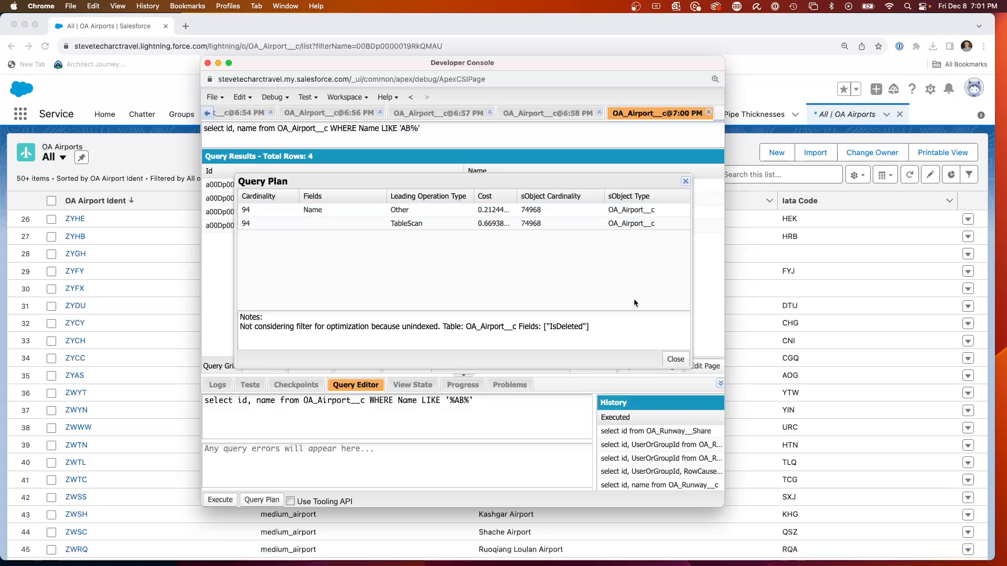
pyautogui.moveTo(796, 302)
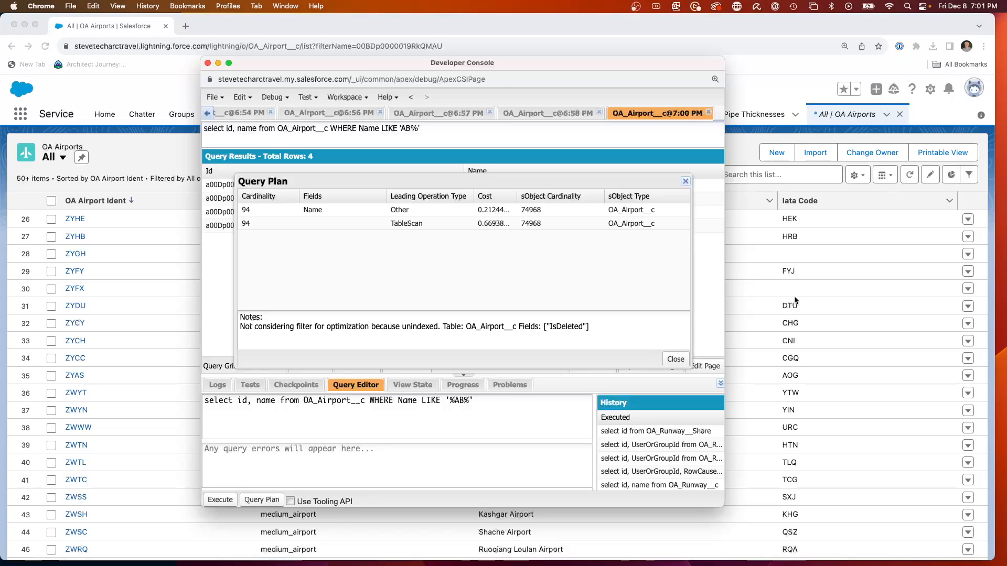
pyautogui.moveTo(677, 93)
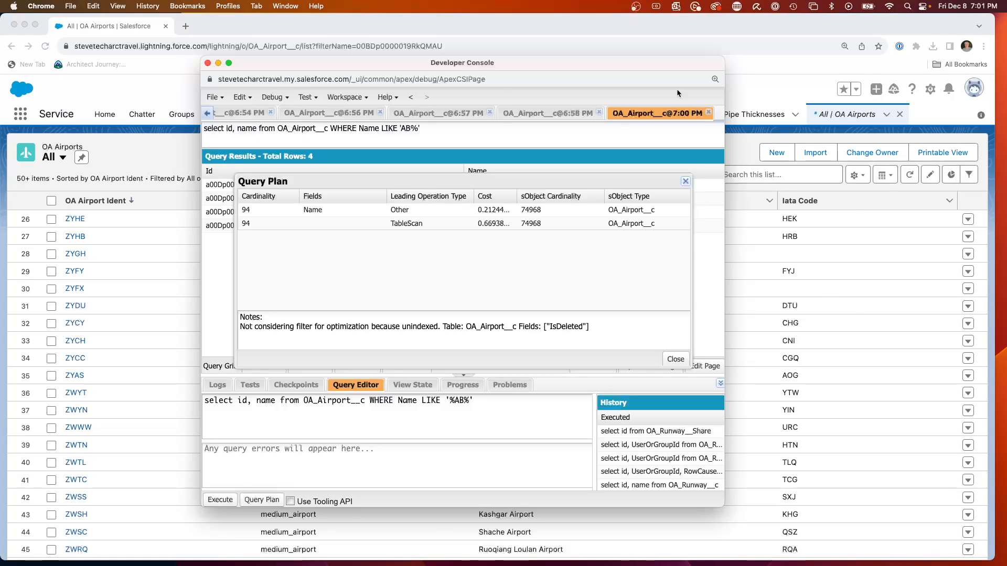
pyautogui.moveTo(263, 366)
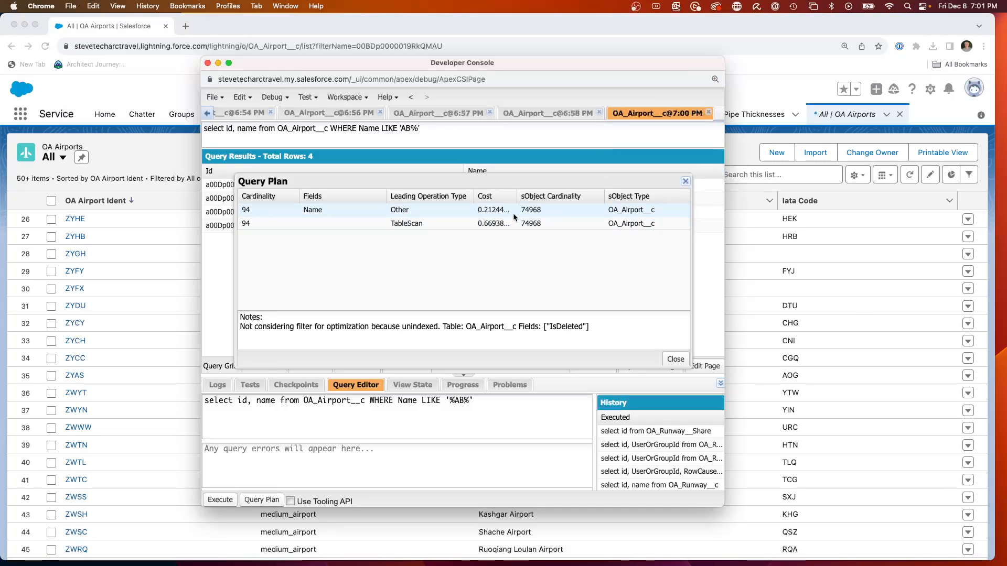
pyautogui.moveTo(324, 306)
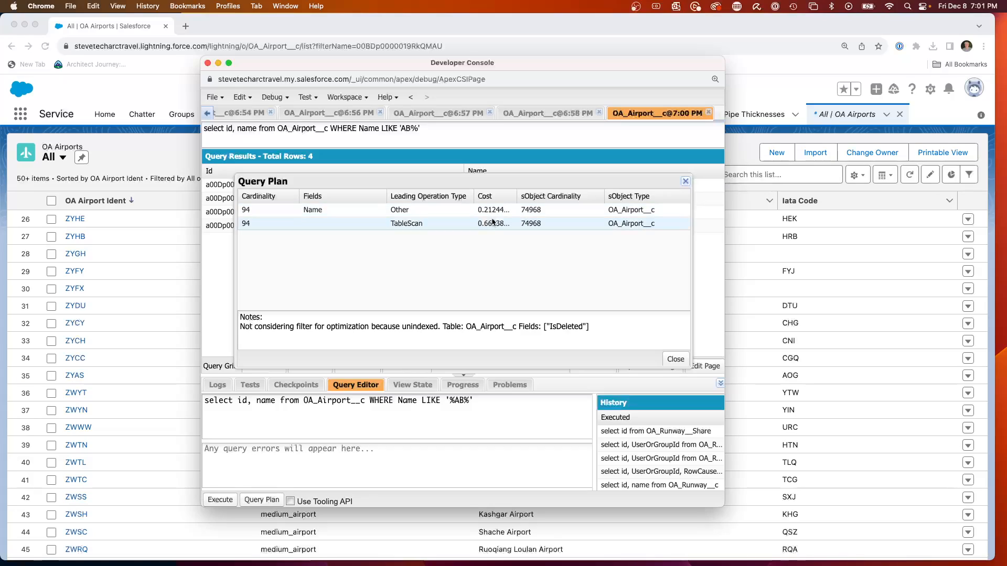
pyautogui.moveTo(484, 233)
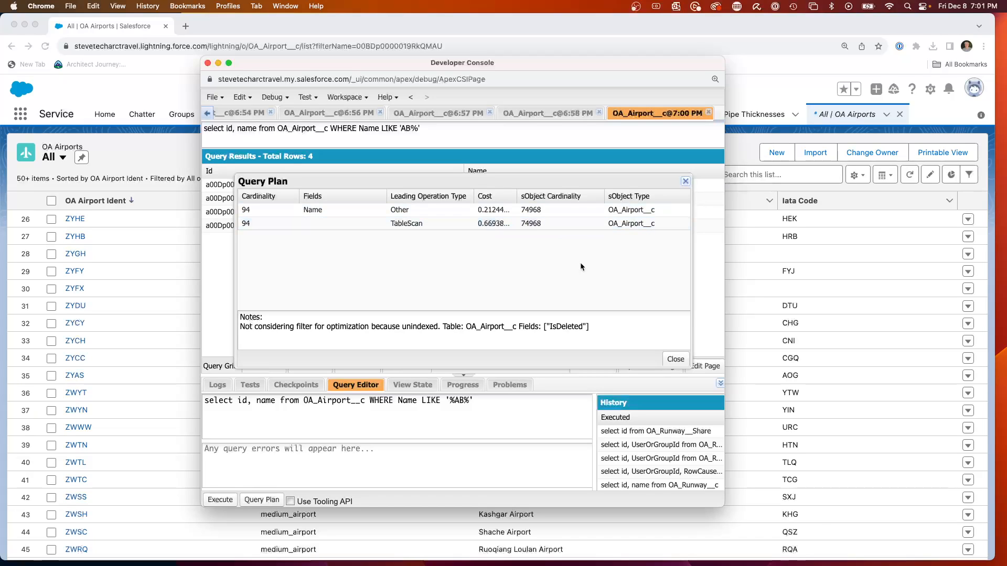
pyautogui.moveTo(160, 324)
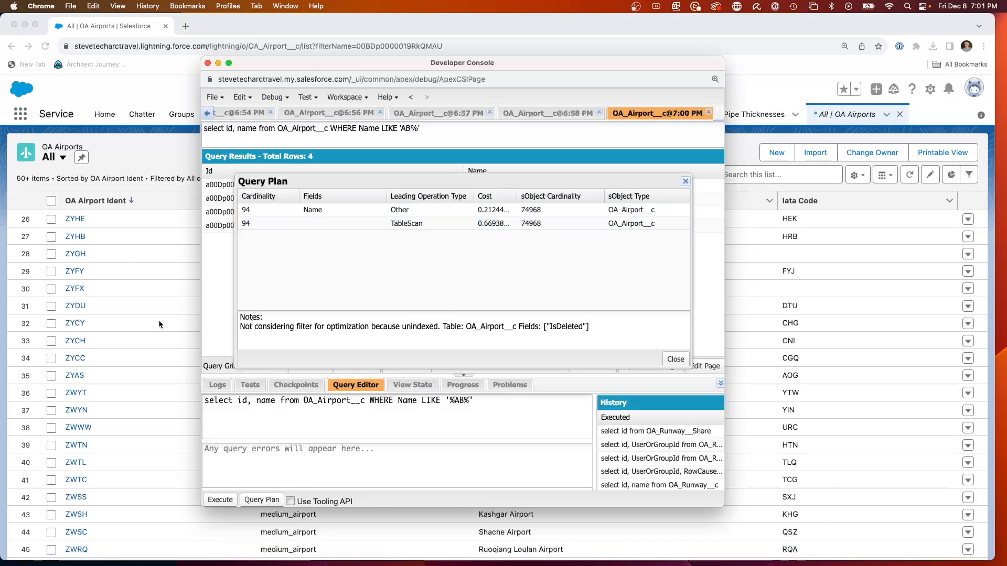